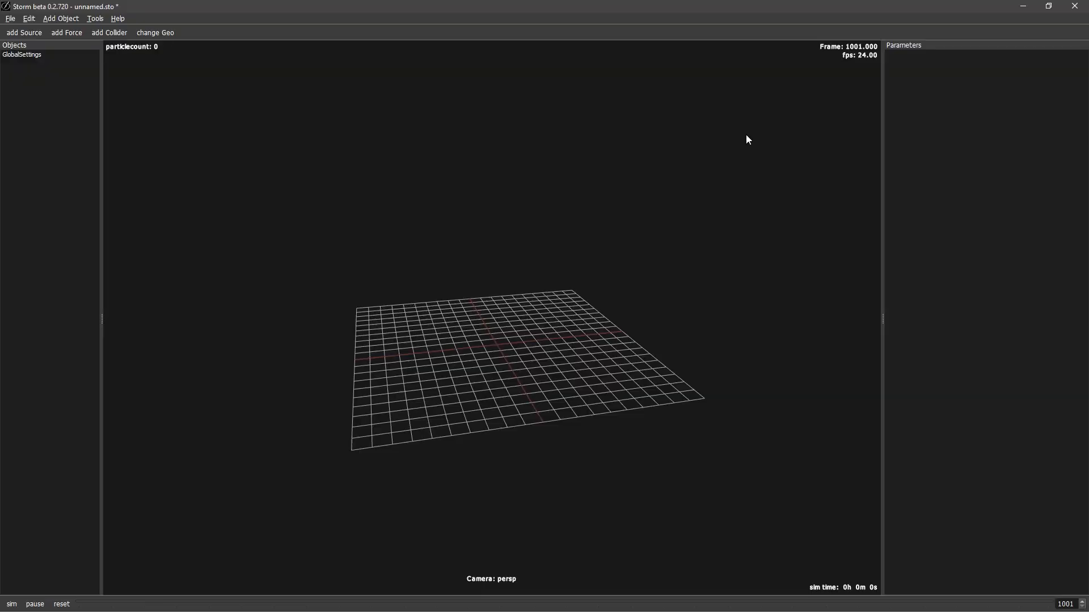
mouse_move(399, 174)
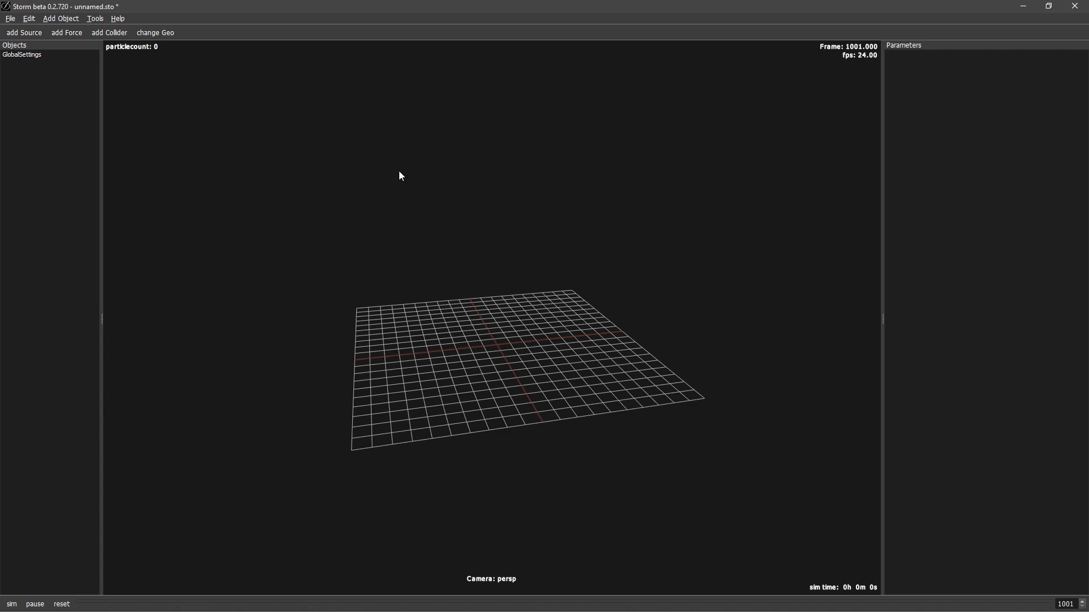
mouse_move(46, 26)
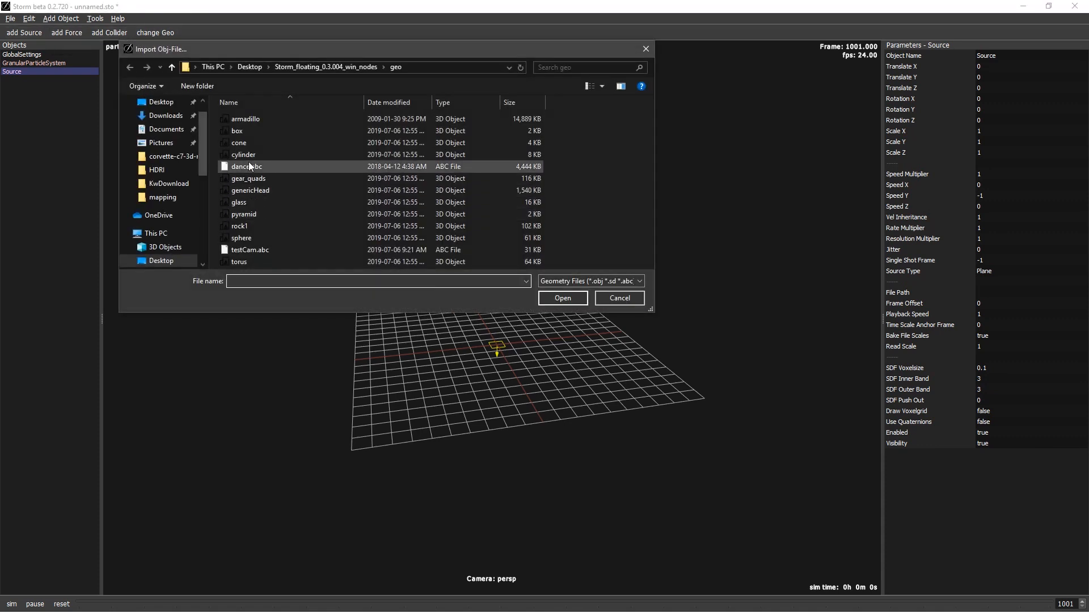
Load dance.abc from the geo folder as the source geometry
click(247, 166)
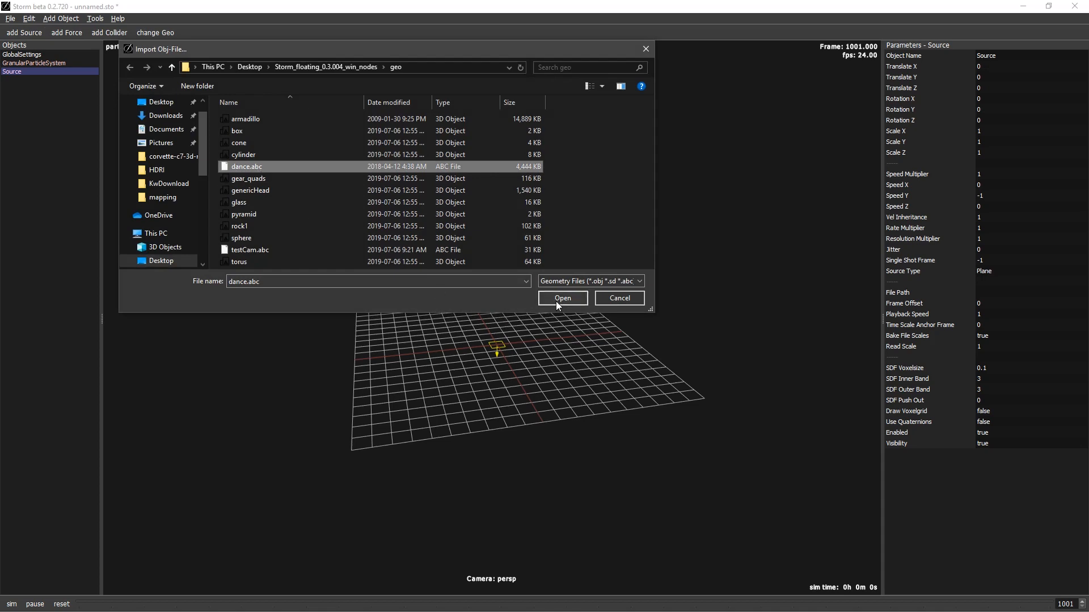
click(561, 298)
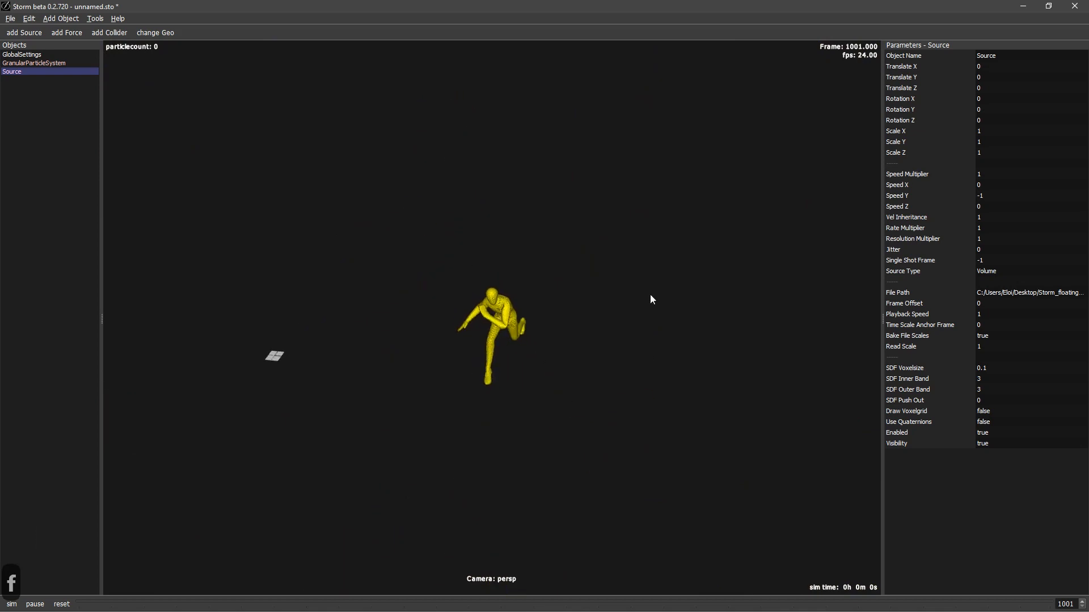
mouse_move(962, 360)
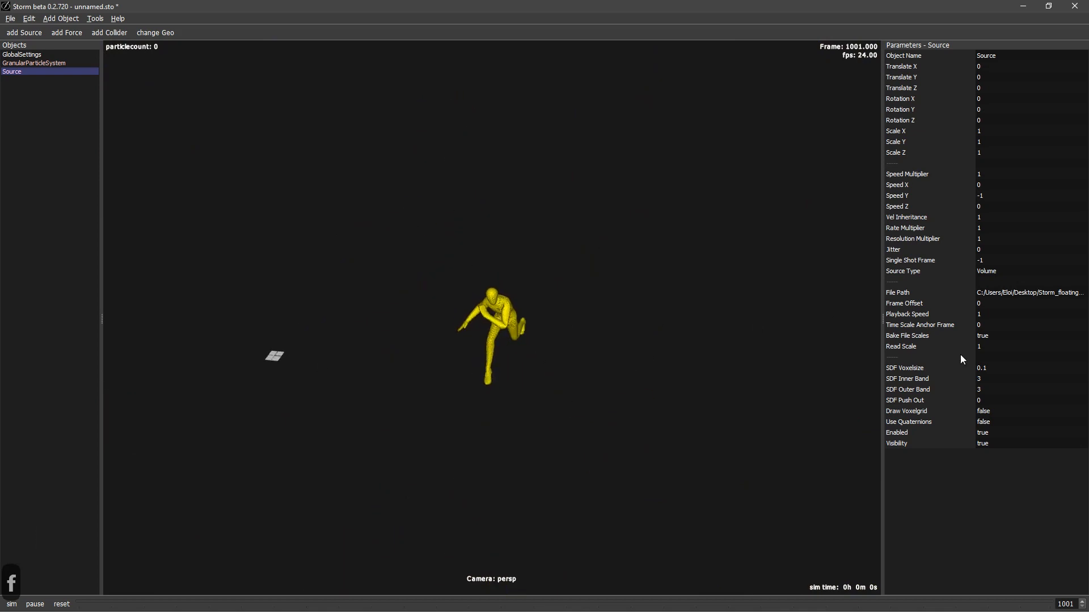
mouse_move(895, 309)
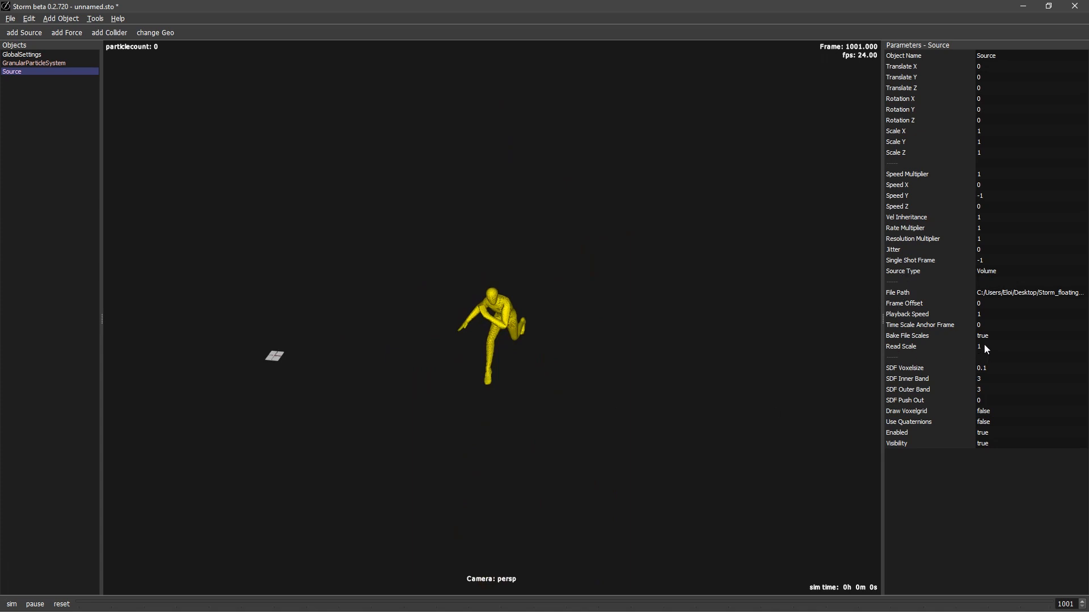
Set the source's Read Scale to 0.1 and SDF Voxelsize to 0.2, hiding the voxel grid afterwards
click(1031, 347)
text(0.1)
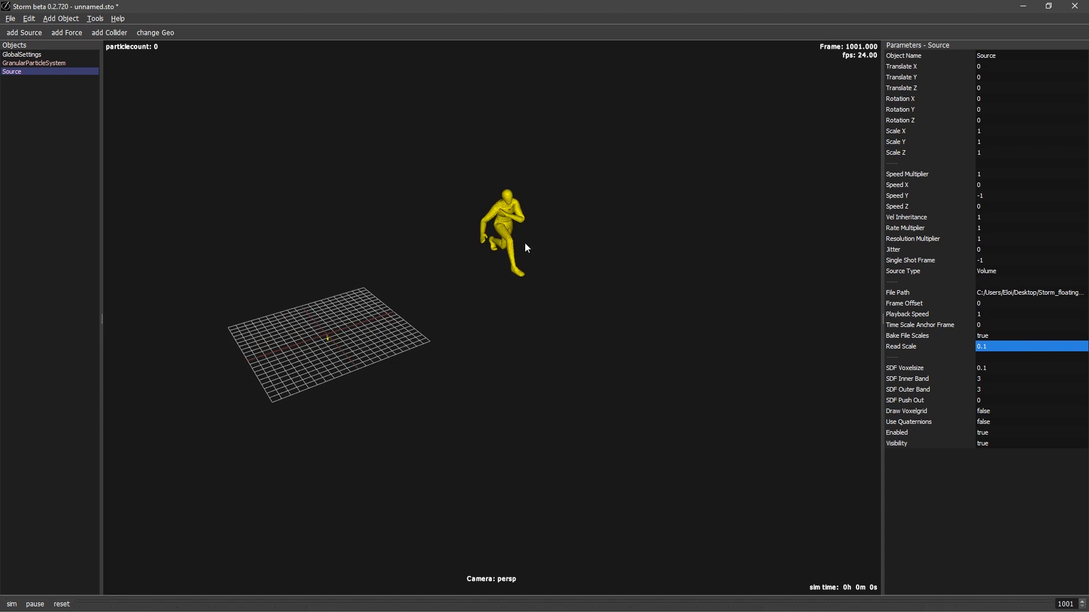
mouse_move(914, 426)
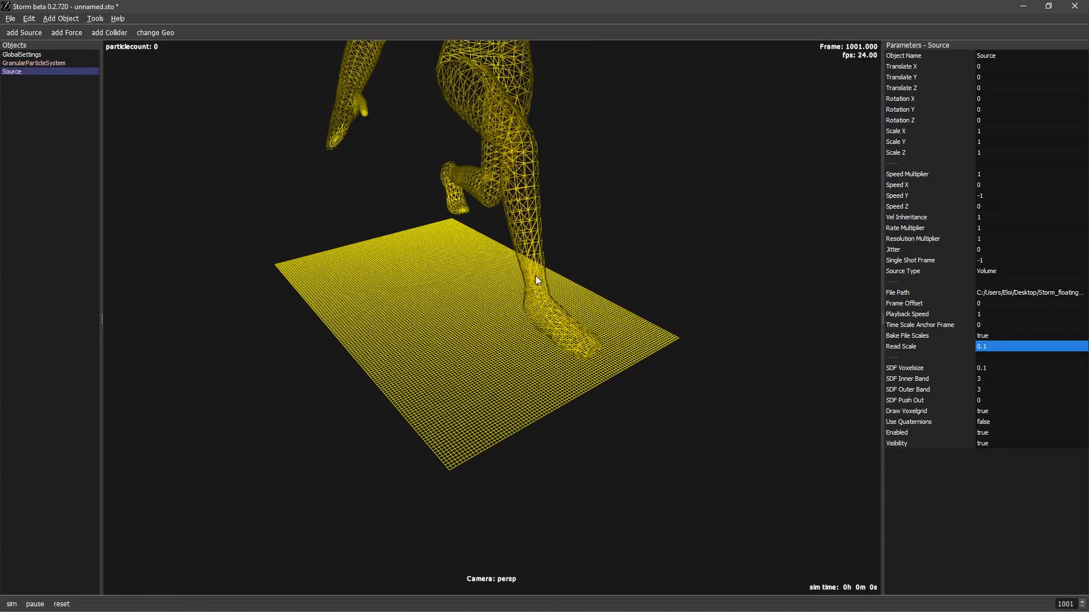
mouse_move(595, 318)
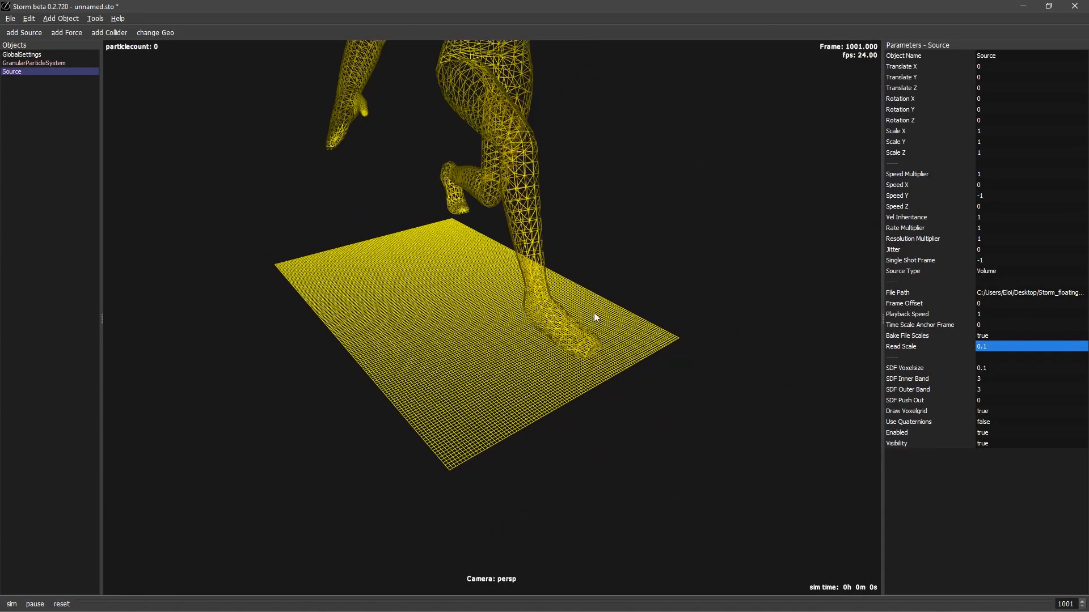
mouse_move(912, 377)
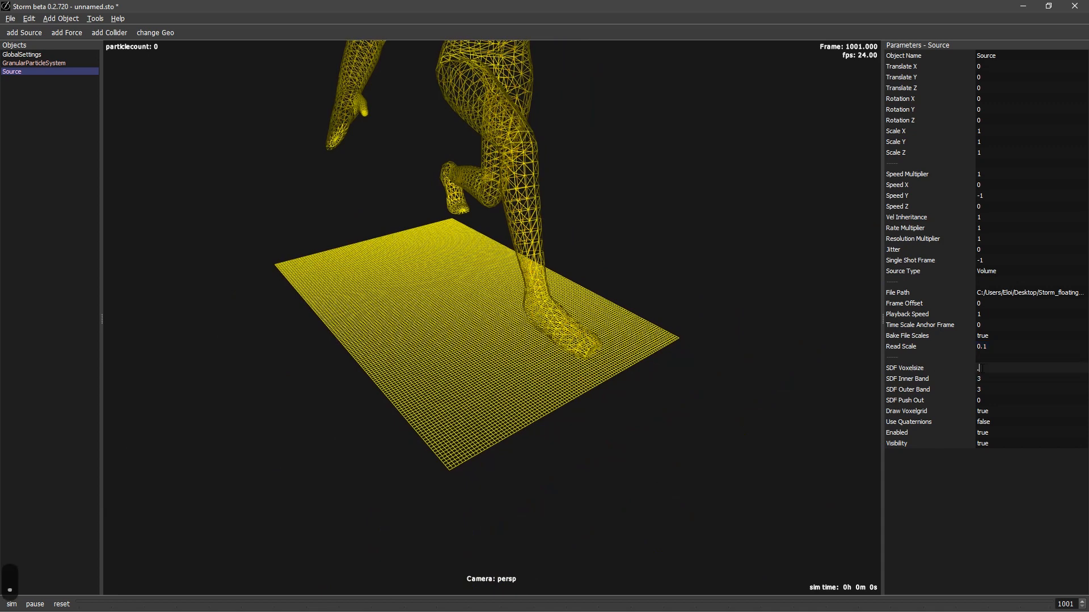
text(0.2)
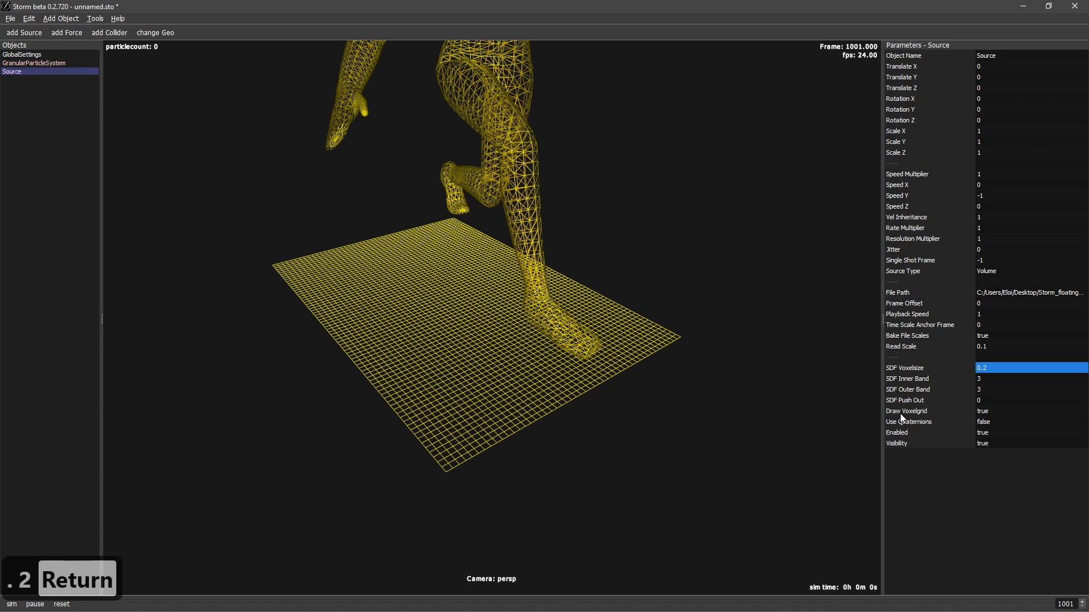
click(984, 411)
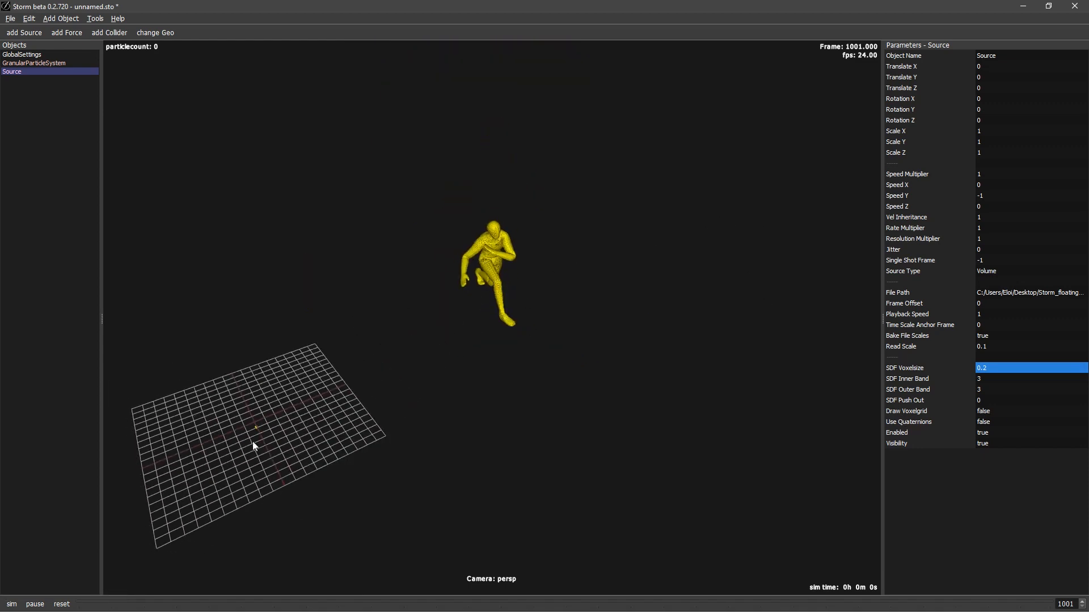
Set GlobalSettings start frame 0 and end frame 300, then reset the simulation
click(11, 605)
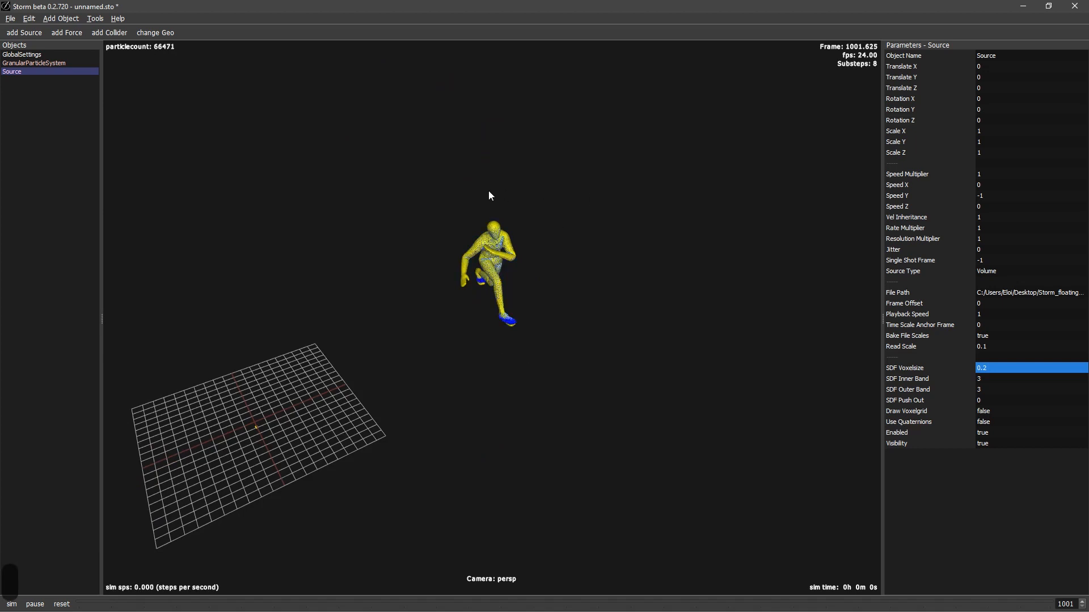
click(11, 604)
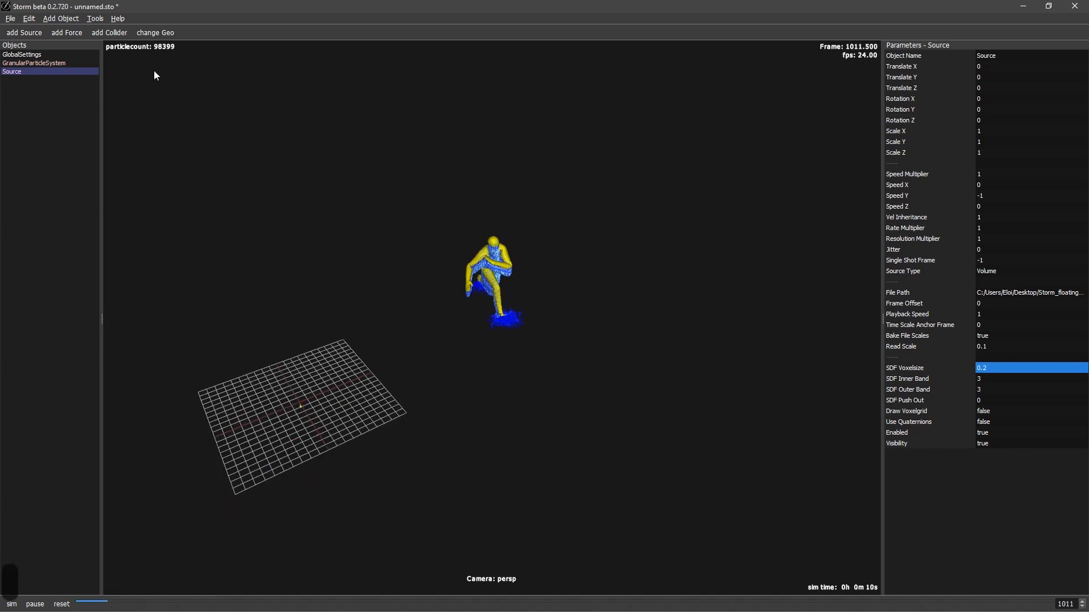
click(22, 54)
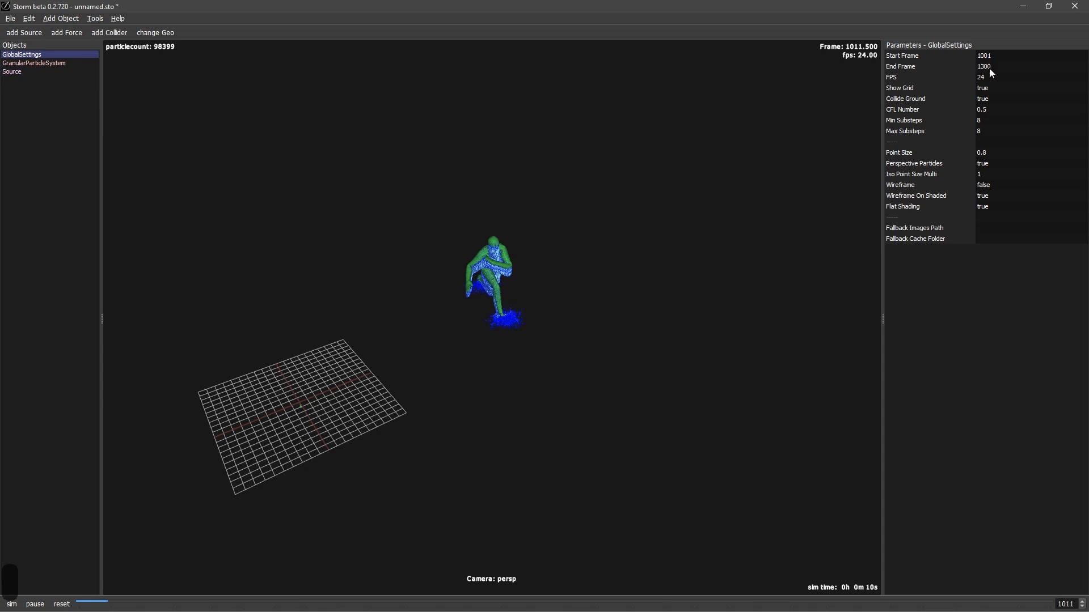
click(1028, 56)
text(0)
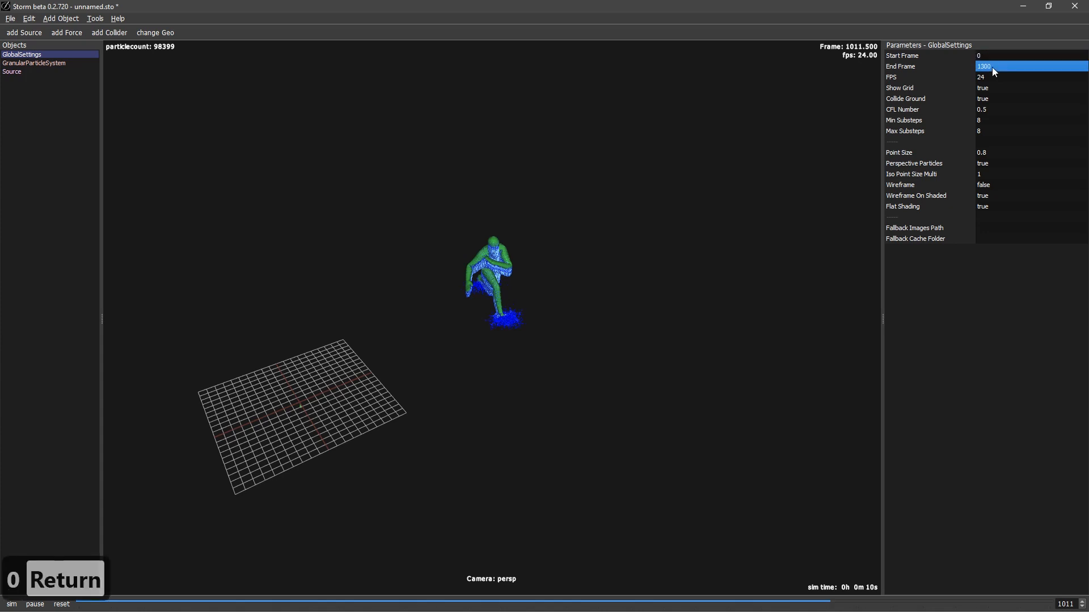
text(300)
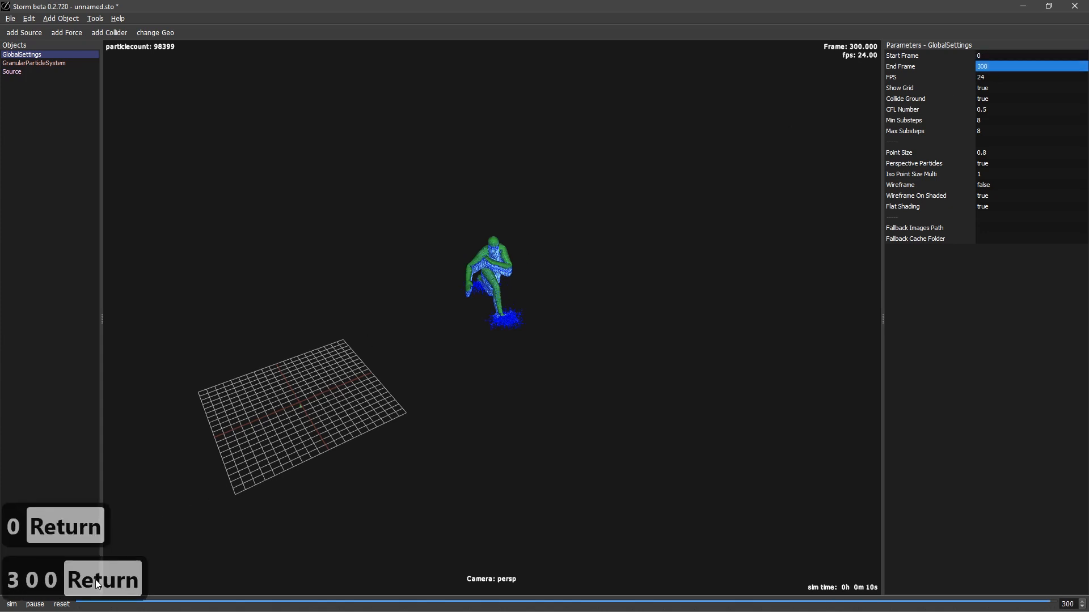
click(62, 604)
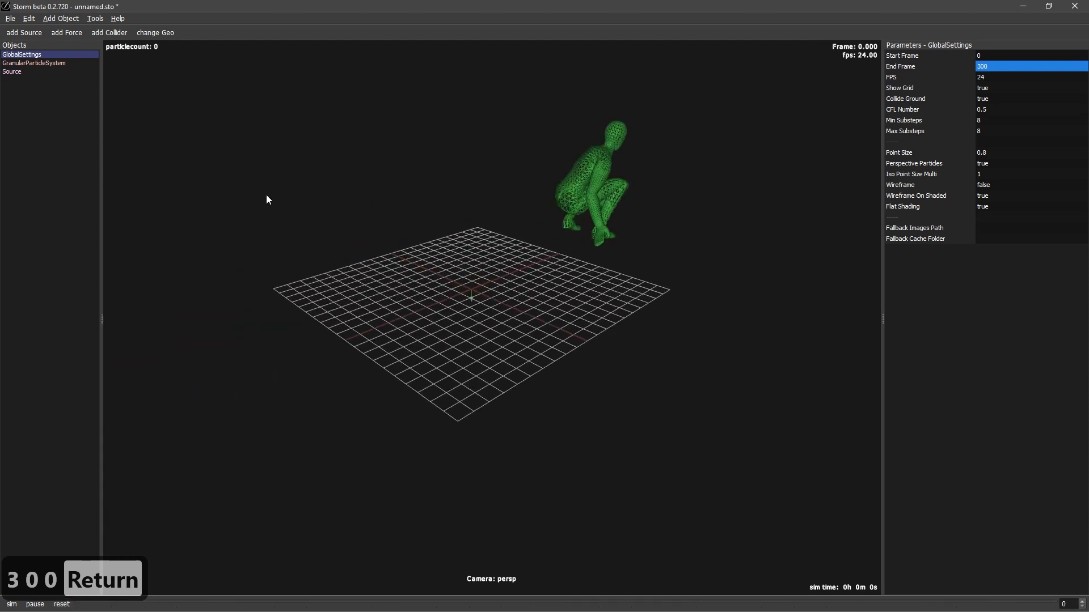
Set the GranularParticleSystem resolution to 5 and run the simulation
click(11, 72)
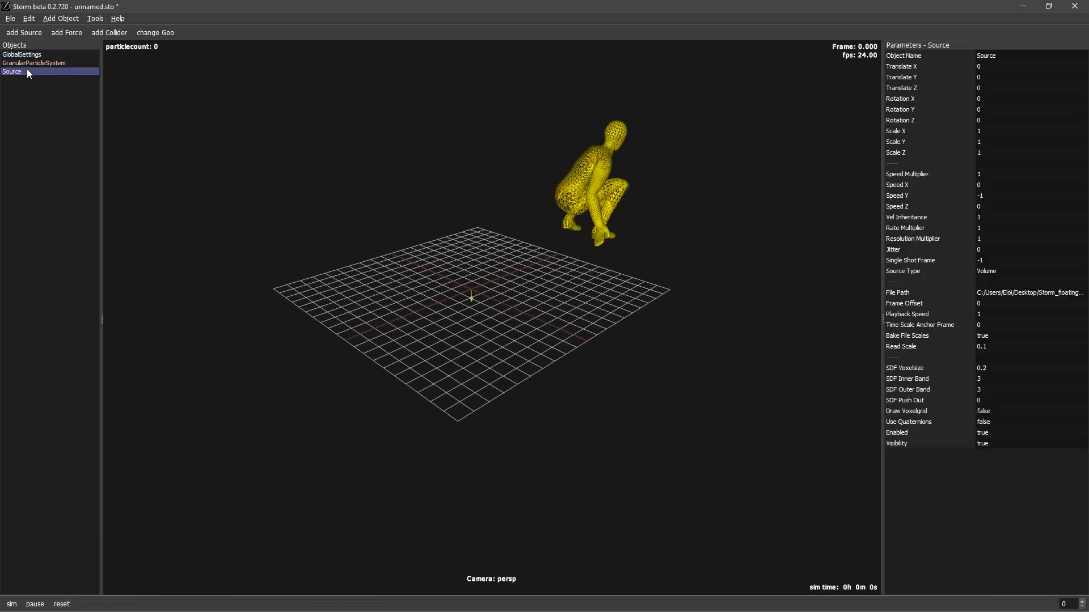
click(32, 62)
text(5)
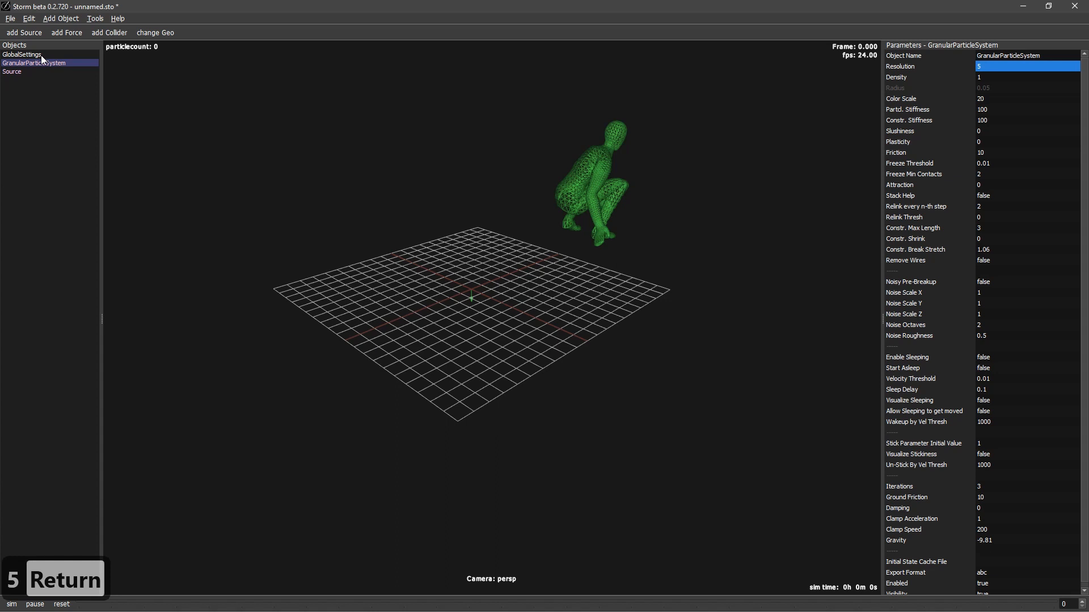
click(21, 55)
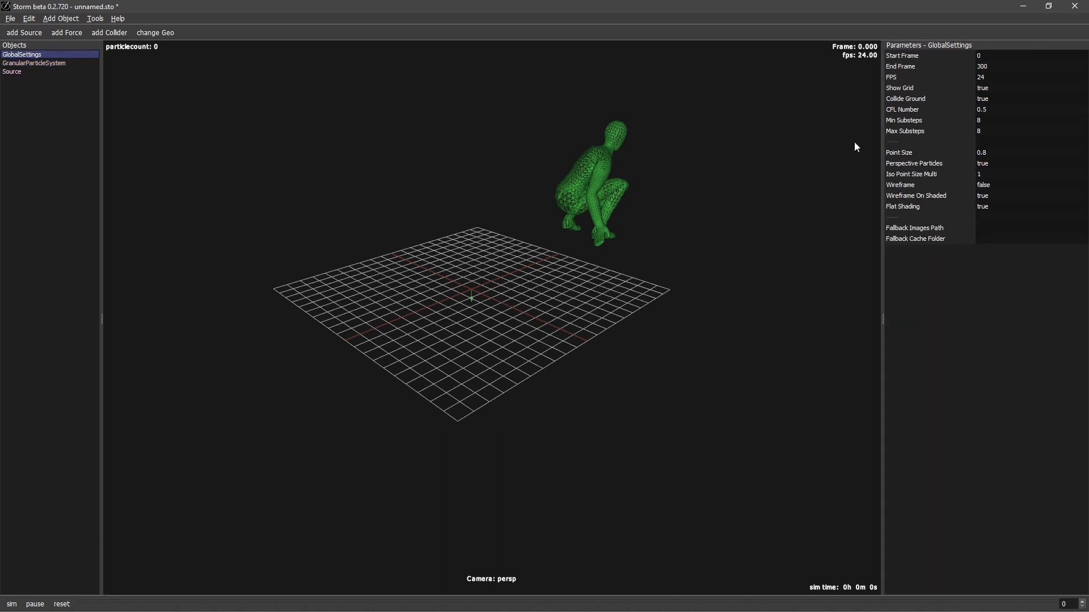
click(11, 605)
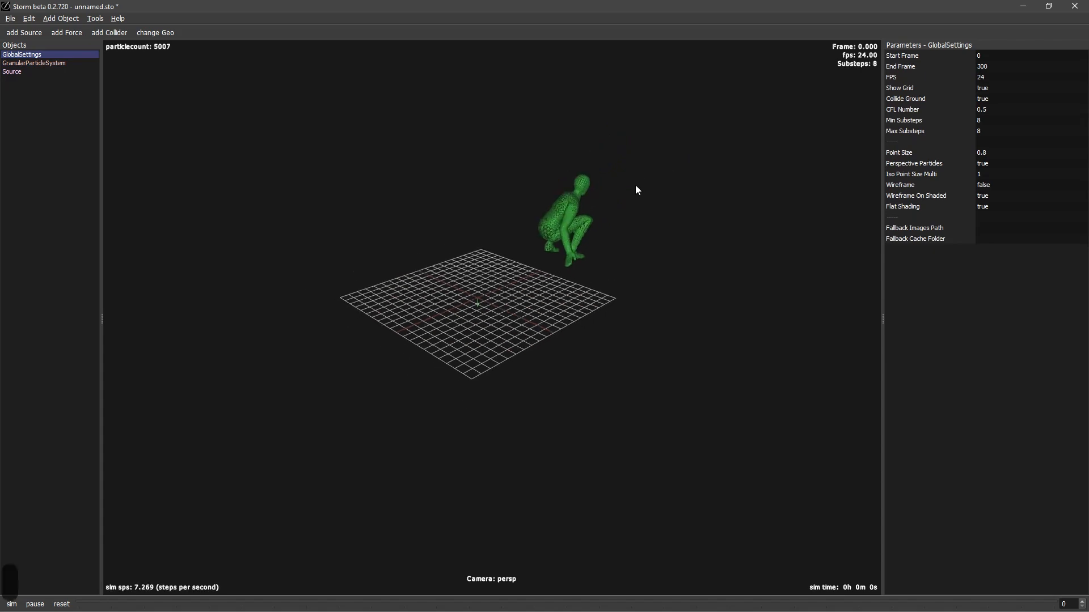
click(11, 605)
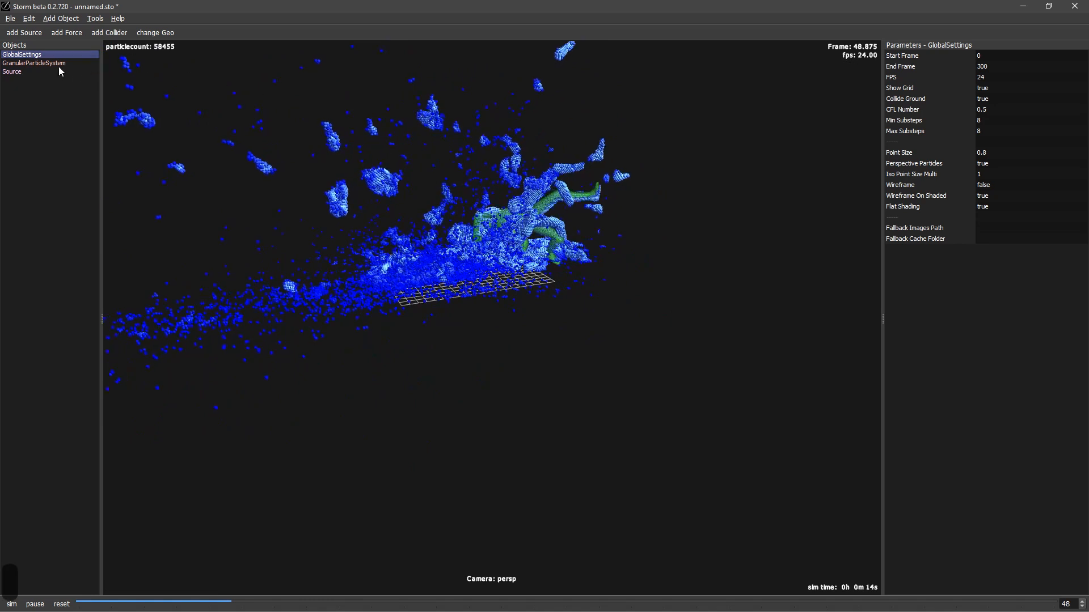
Change the granular system's Constr. Break Stretch from 1.06 to 3
click(33, 63)
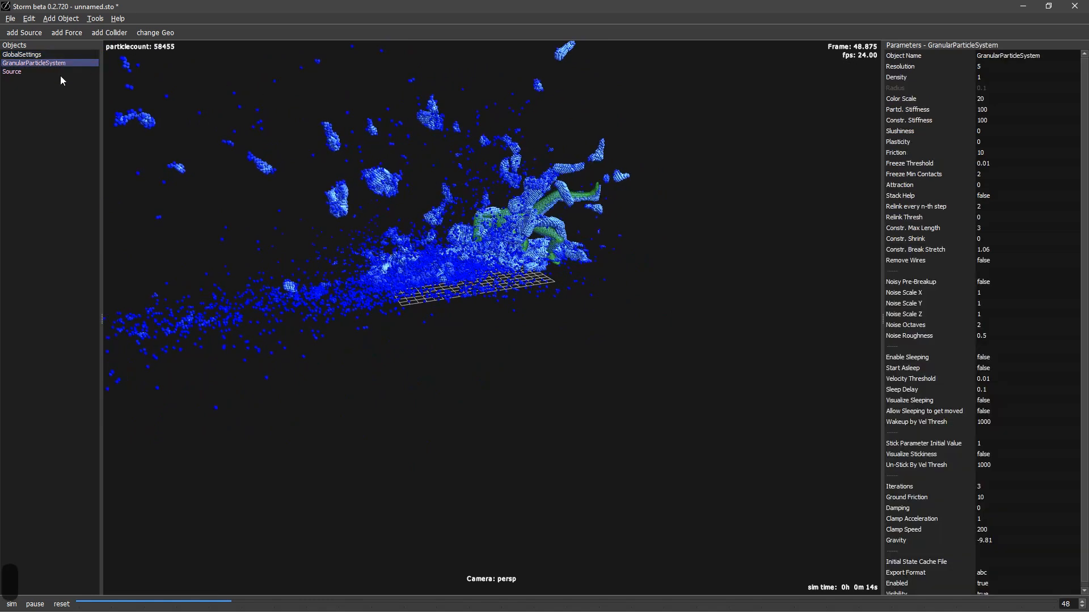
mouse_move(895, 254)
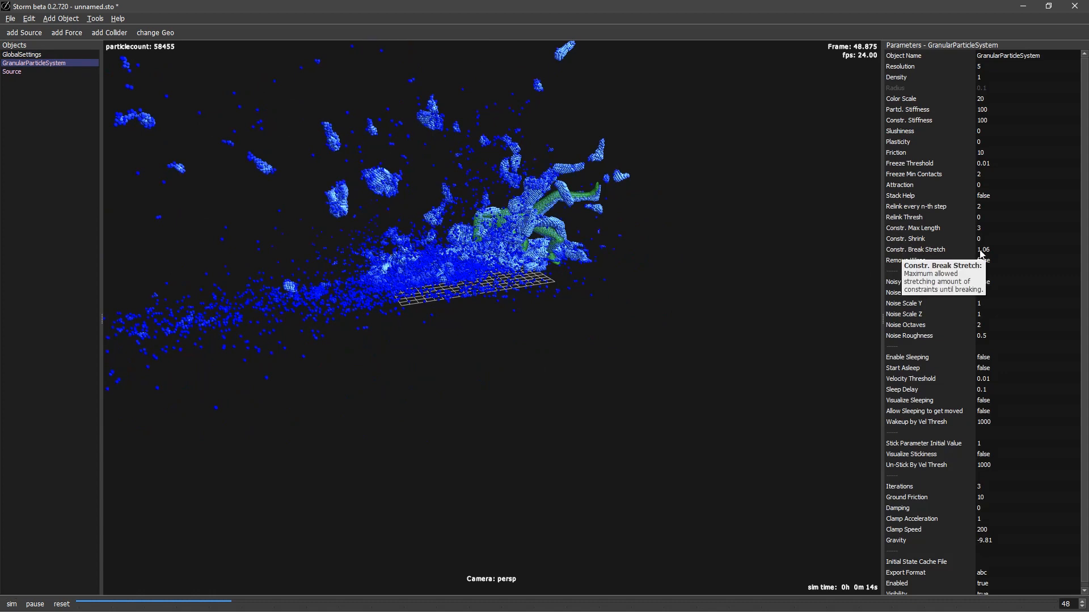
click(1027, 249)
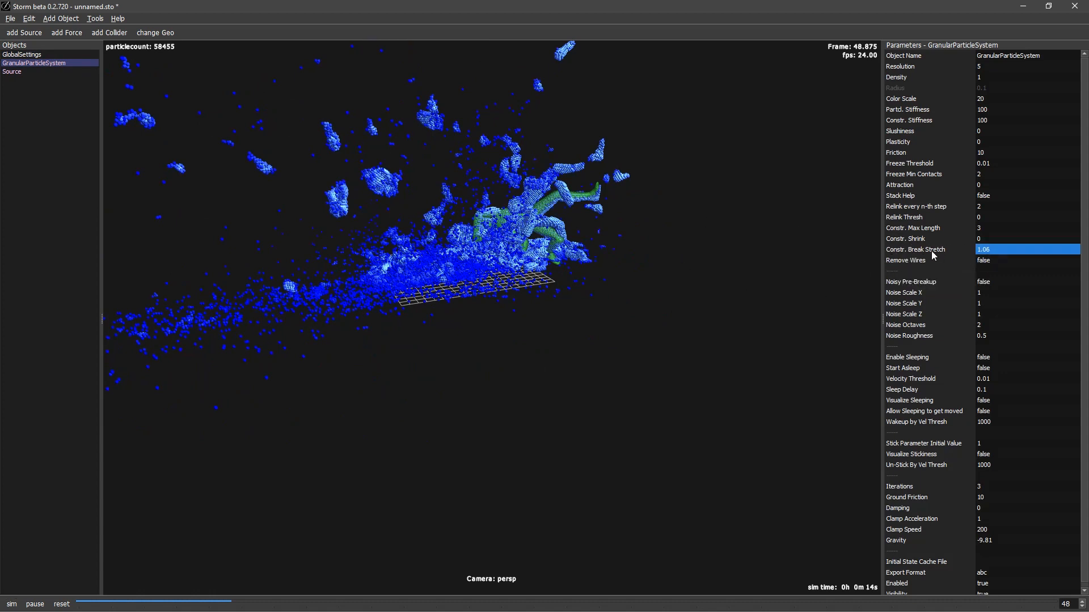
mouse_move(1011, 252)
text(3)
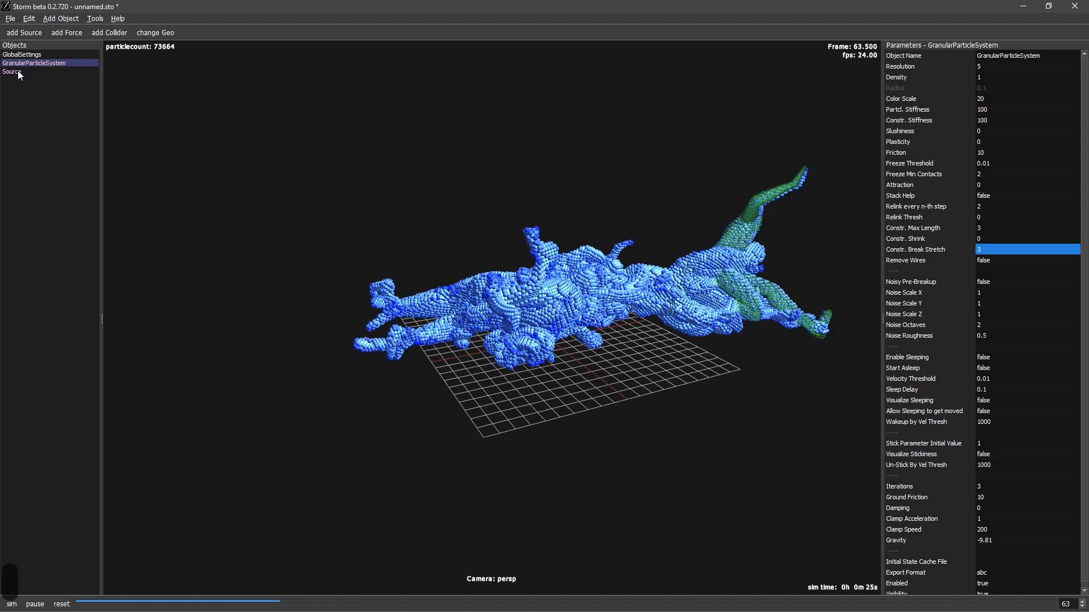
Set the source Rate Multiplier to 0.2 and Vel Inheritance to 4, then simulate
click(12, 71)
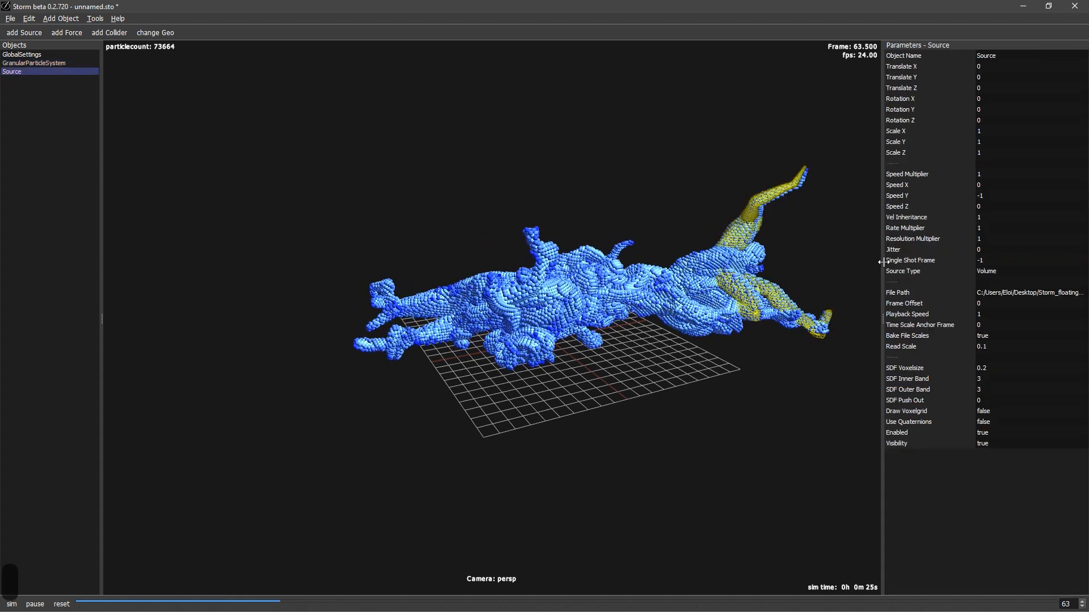
mouse_move(923, 236)
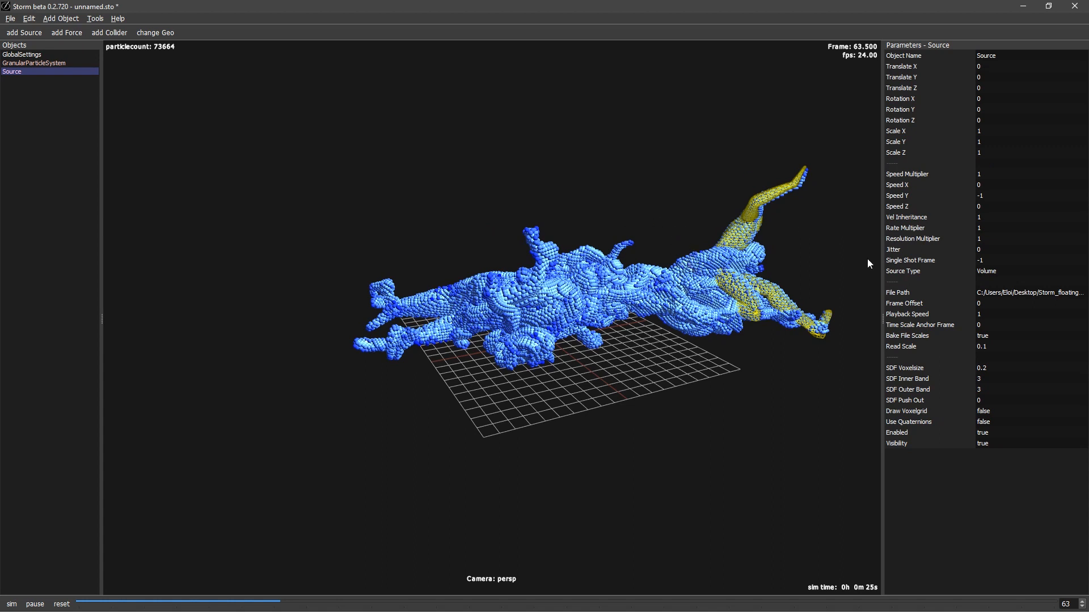
click(1008, 228)
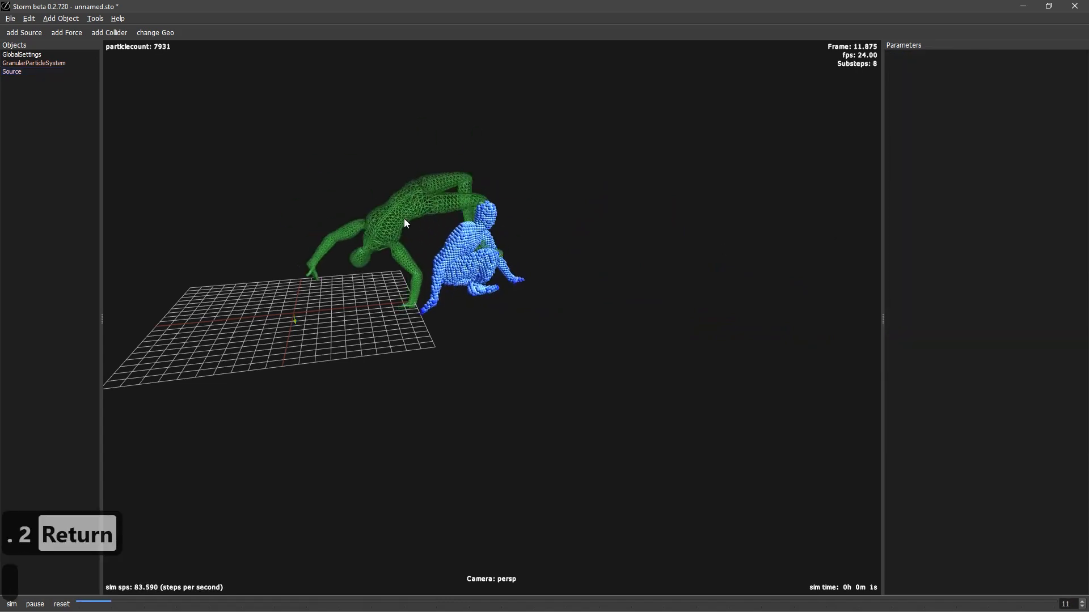
click(11, 72)
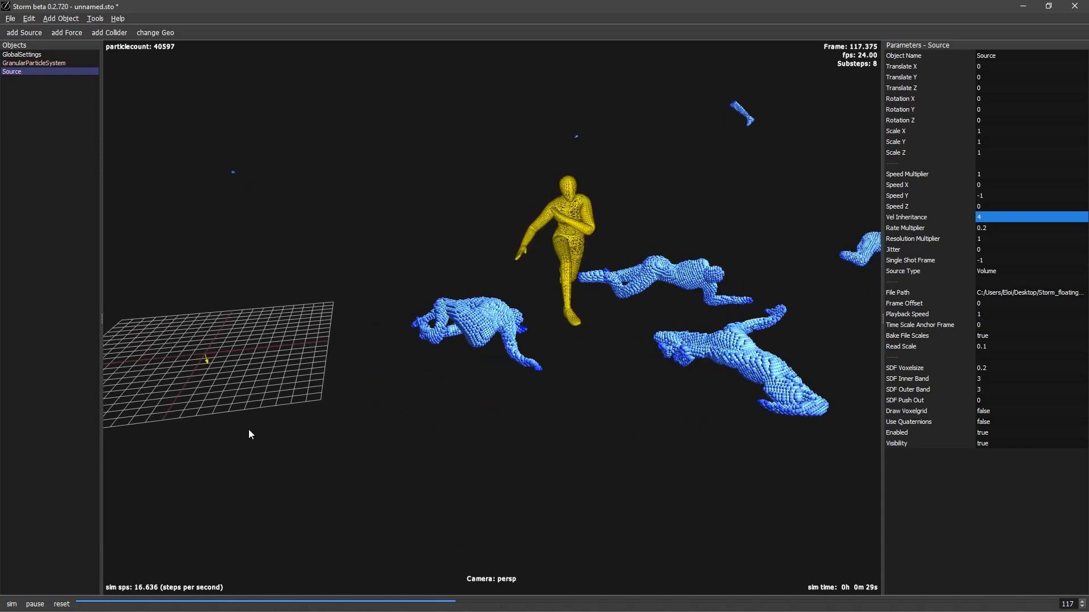
Reset, set the source Vel Inheritance back to 1 and rerun the simulation
click(62, 605)
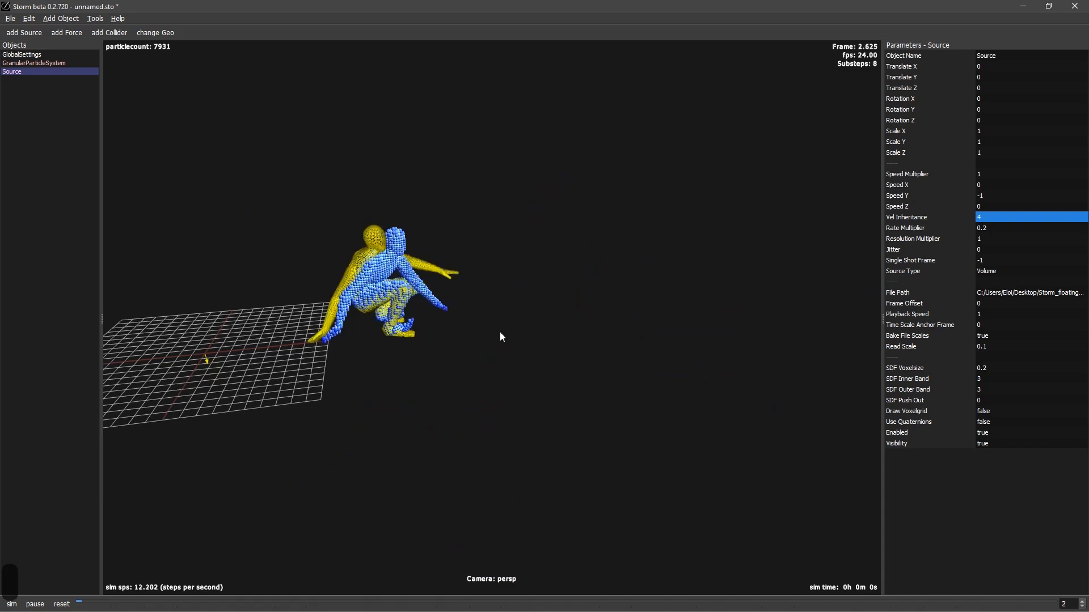
click(11, 604)
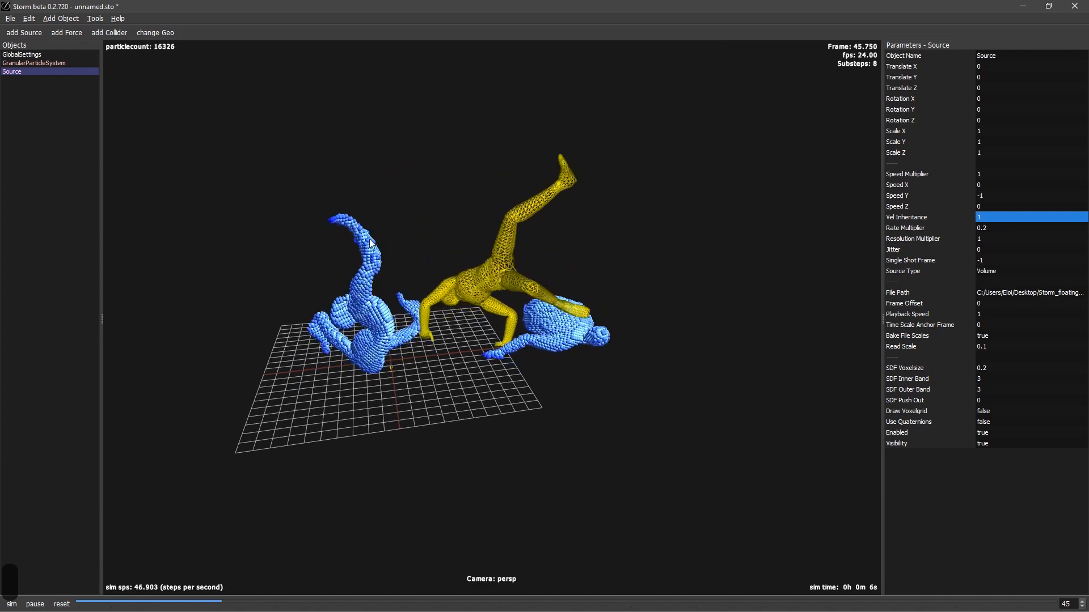
Enter 300 for the granular system's Partcl. Stiffness and Constr. Stiffness, then reset
click(33, 63)
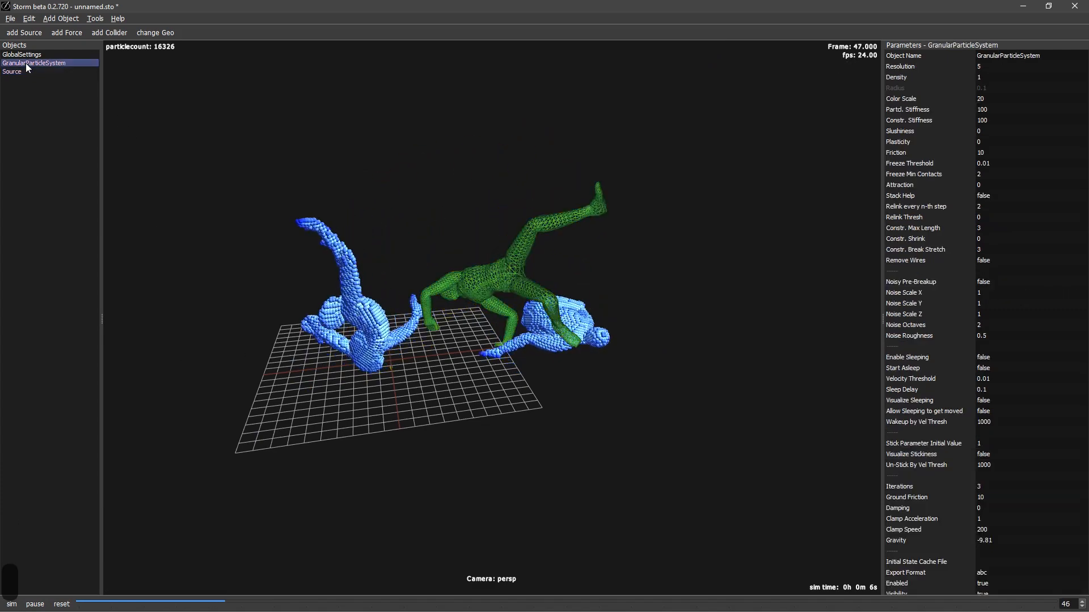
mouse_move(789, 147)
text(3)
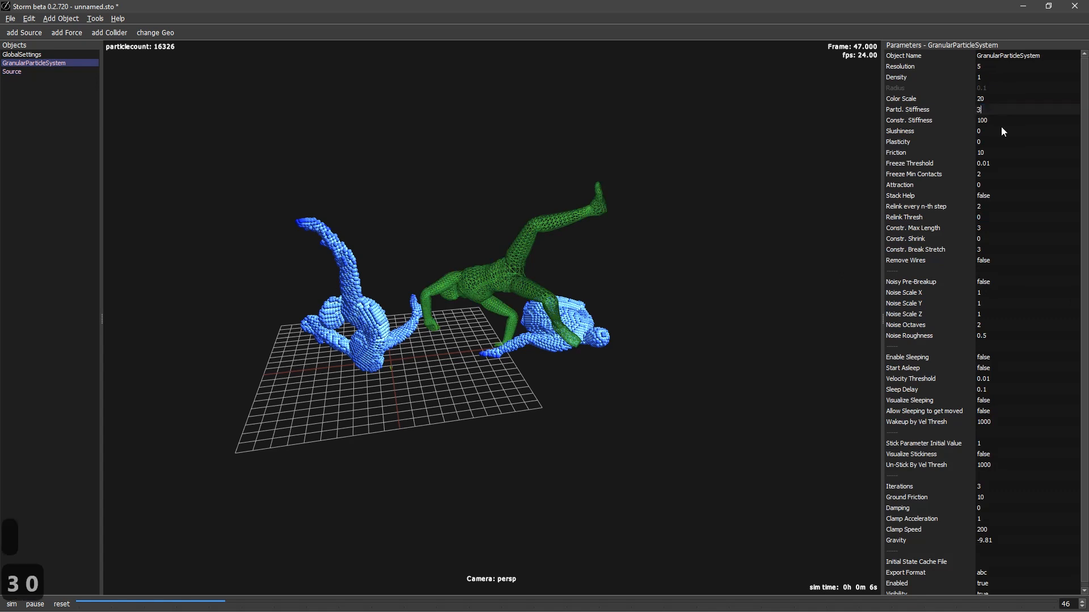
key(Return)
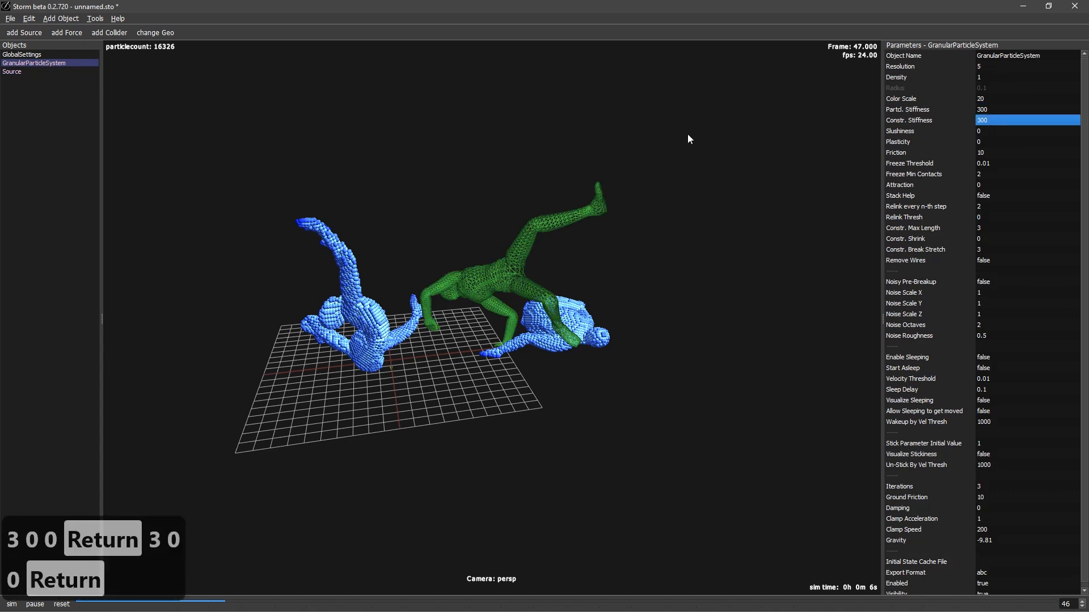
mouse_move(179, 524)
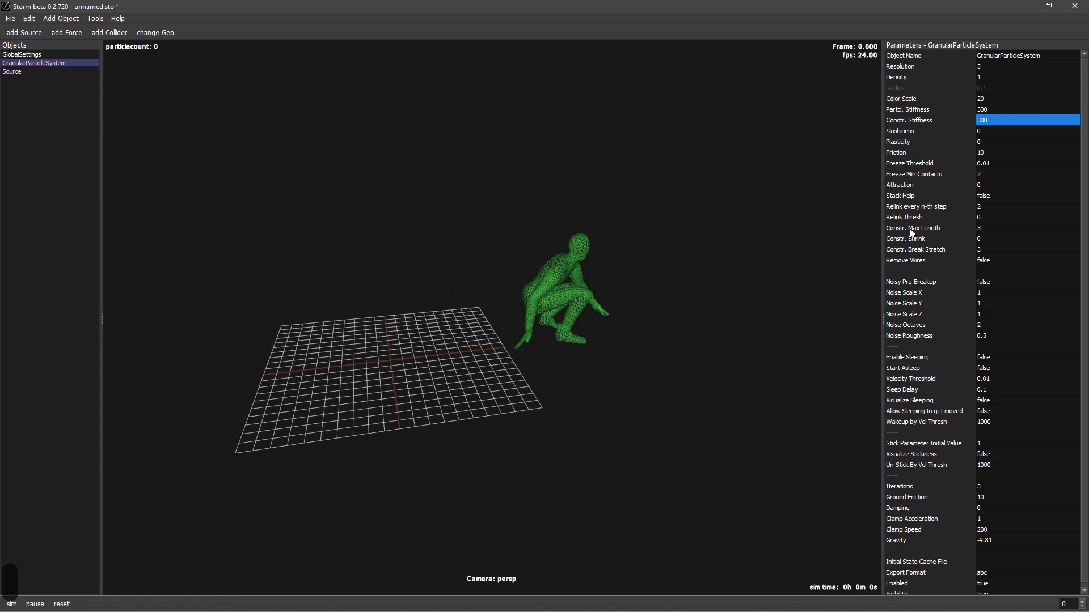
mouse_move(983, 232)
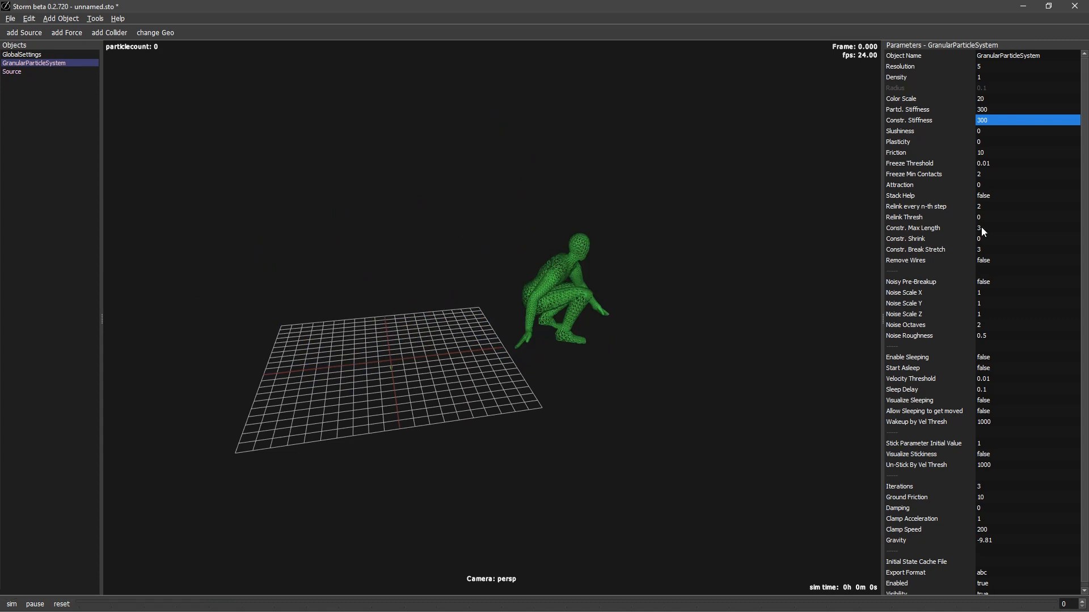
Set Constr. Max Length to 5 and run the simulation again
click(1026, 228)
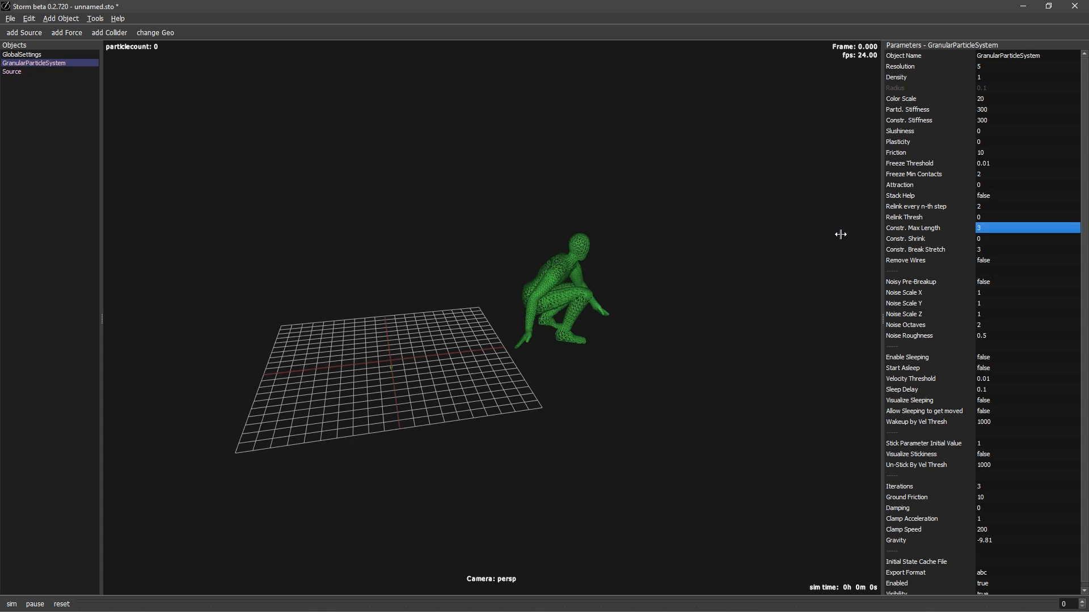
mouse_move(976, 231)
text(5)
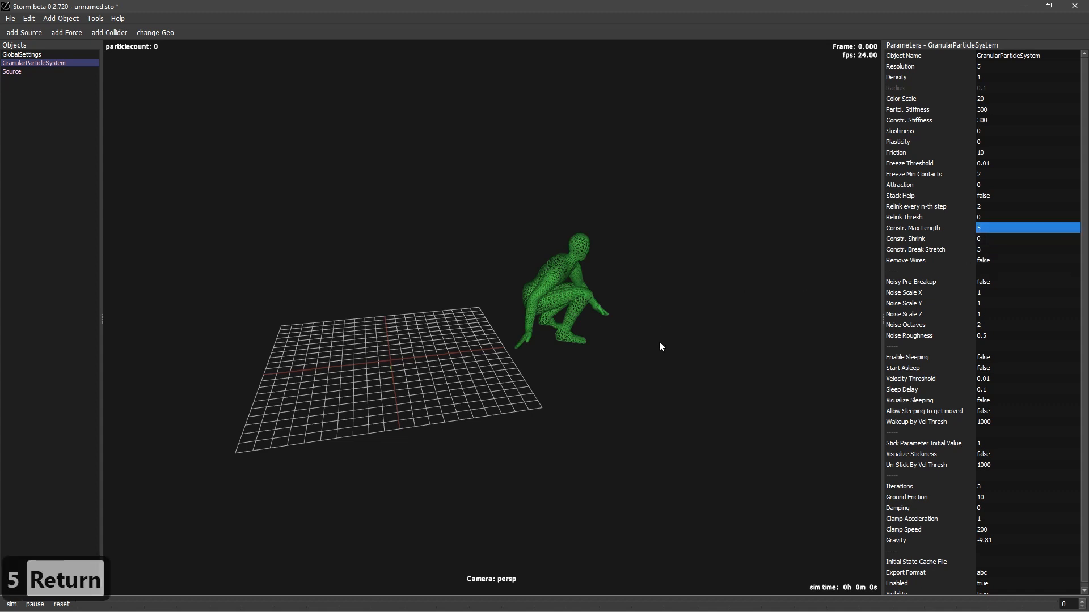
click(11, 604)
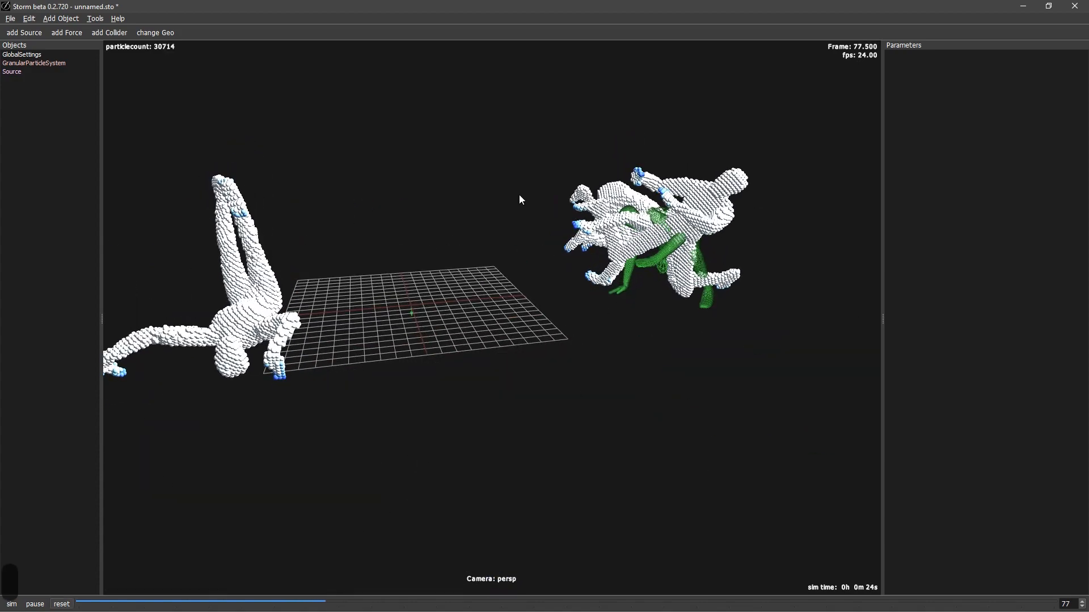
Set Min and Max Substeps to 18 and Constr. Stiffness to 600, then simulate
click(33, 63)
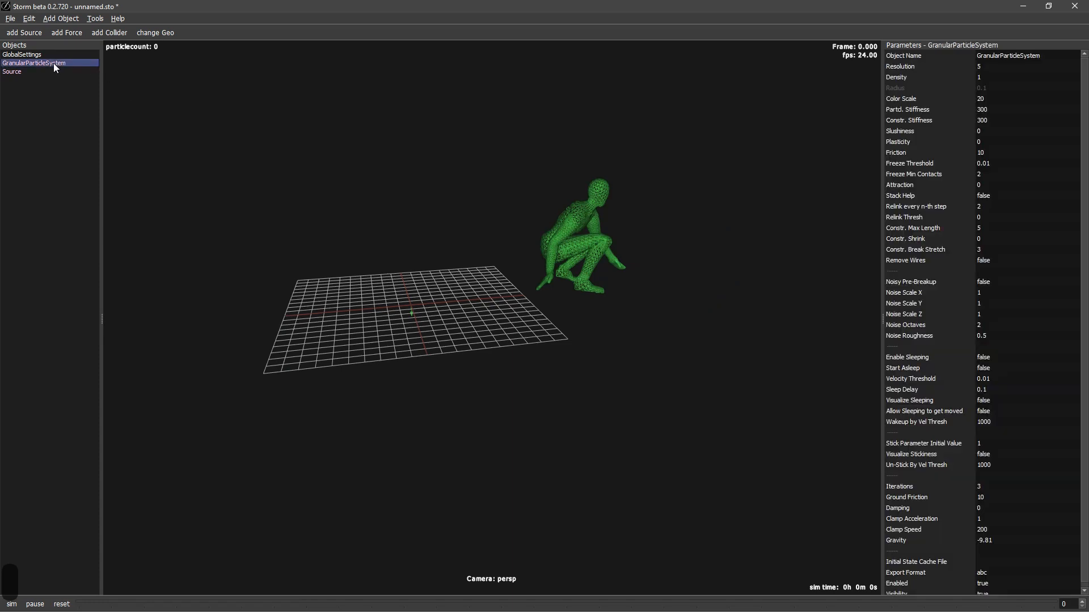
click(22, 54)
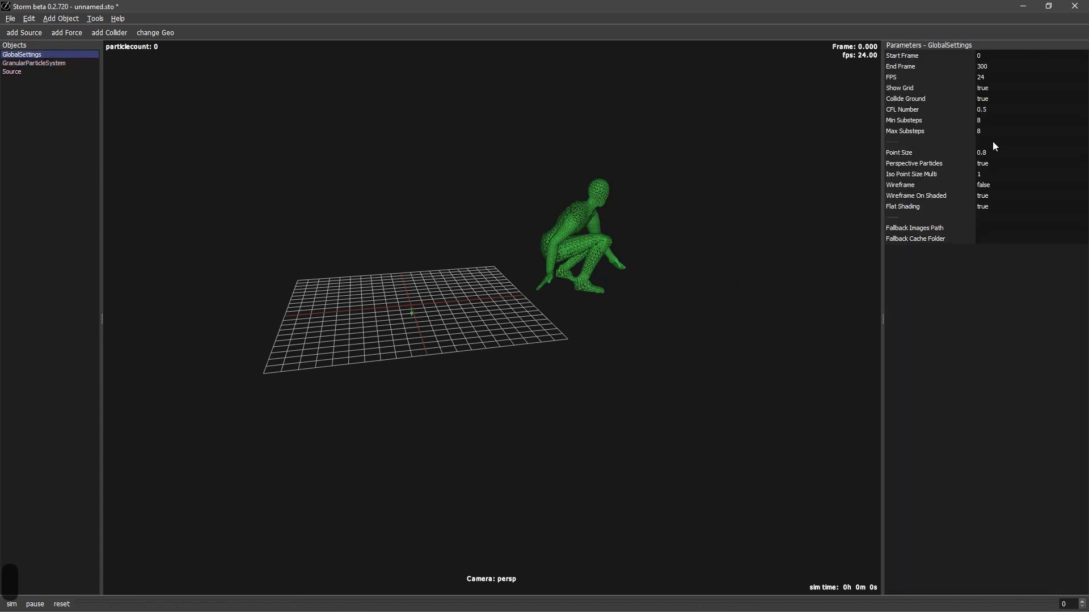
click(1008, 132)
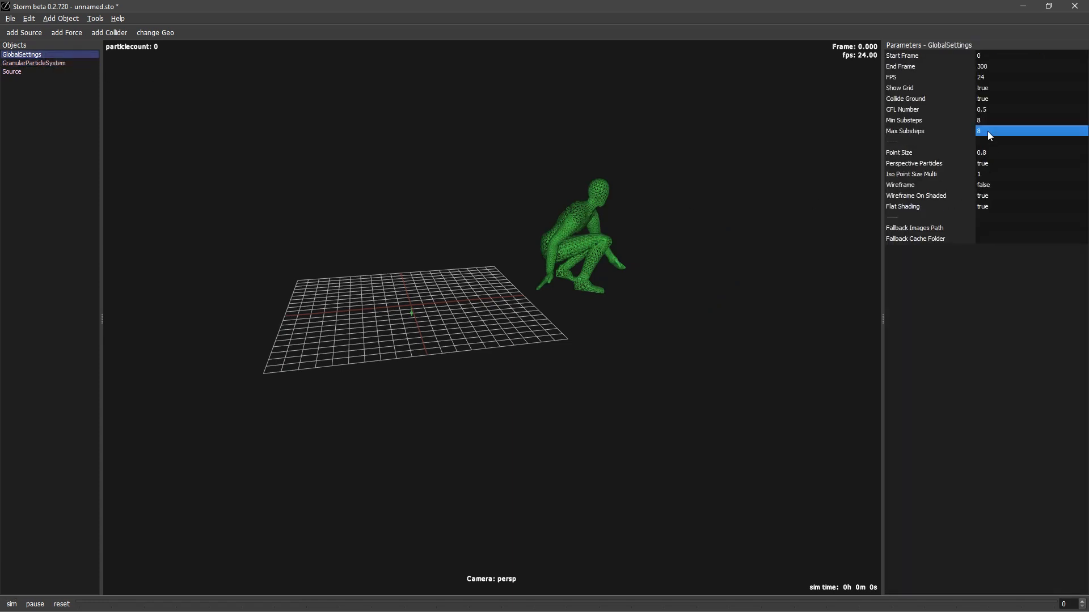
key(Return)
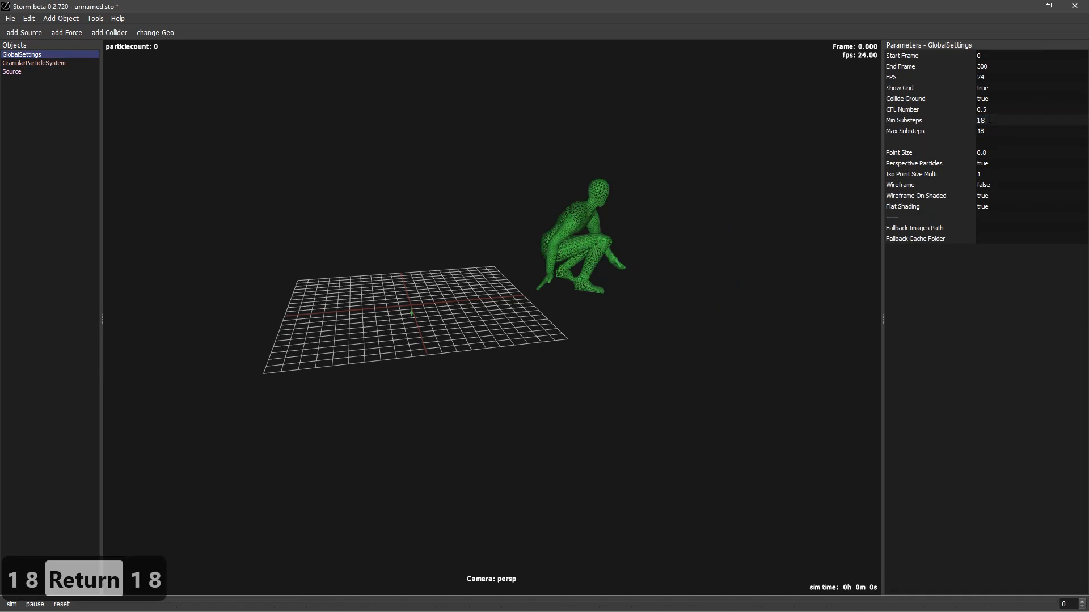
click(34, 62)
text(600)
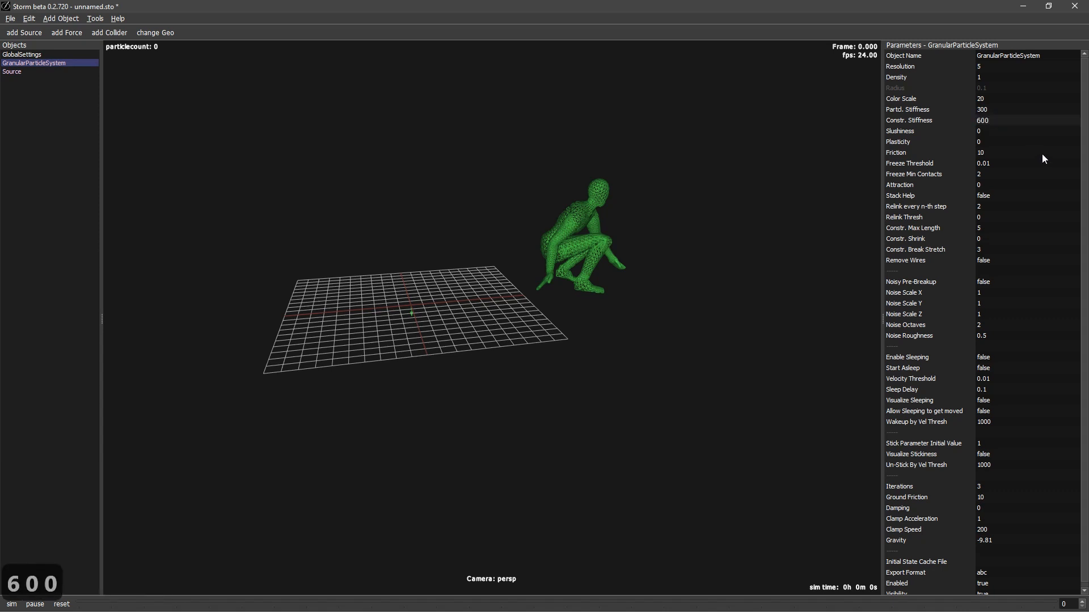
click(11, 605)
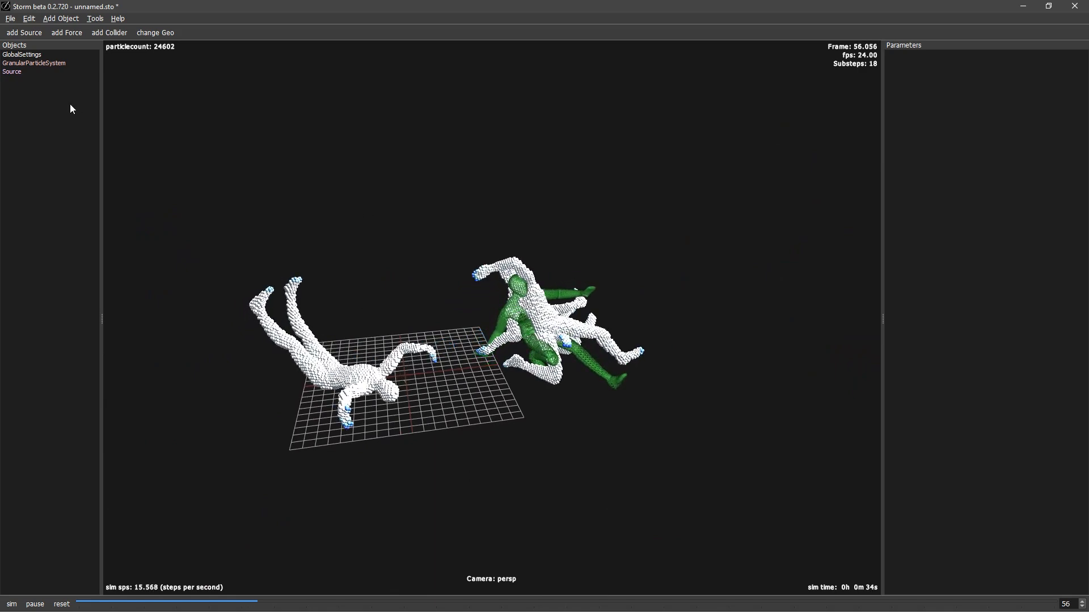
Restore min and max substeps to 8 and constraint max length to 3, then rerun the simulation
click(22, 55)
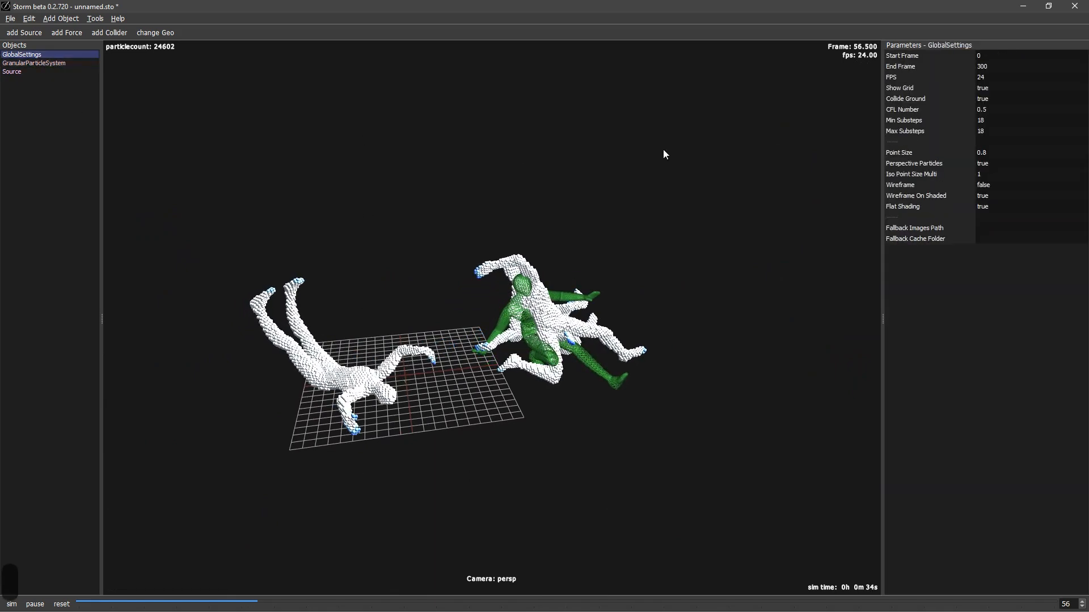
key(Return)
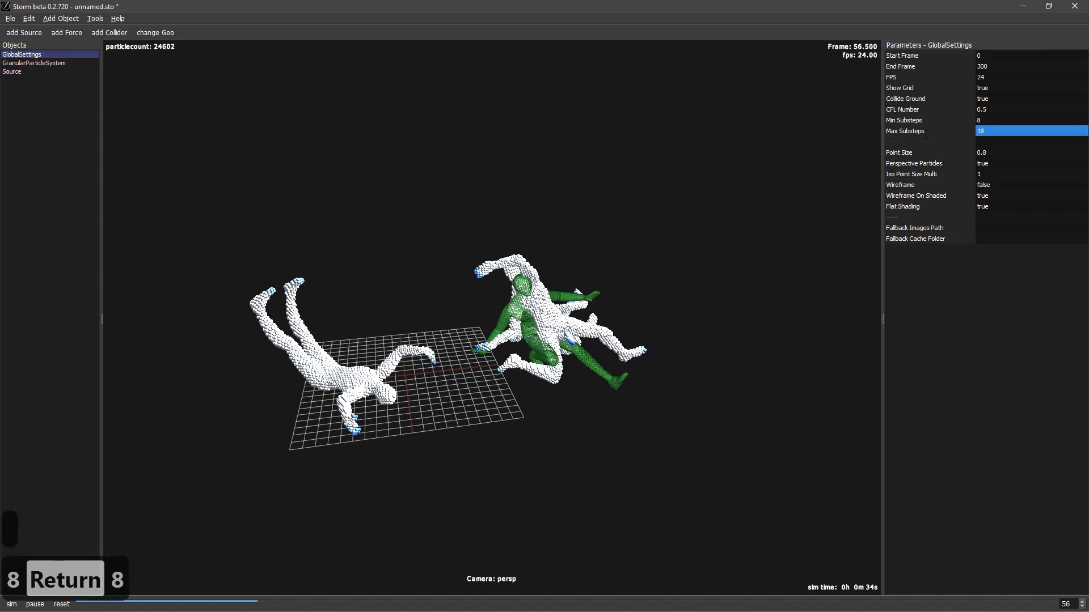
click(32, 63)
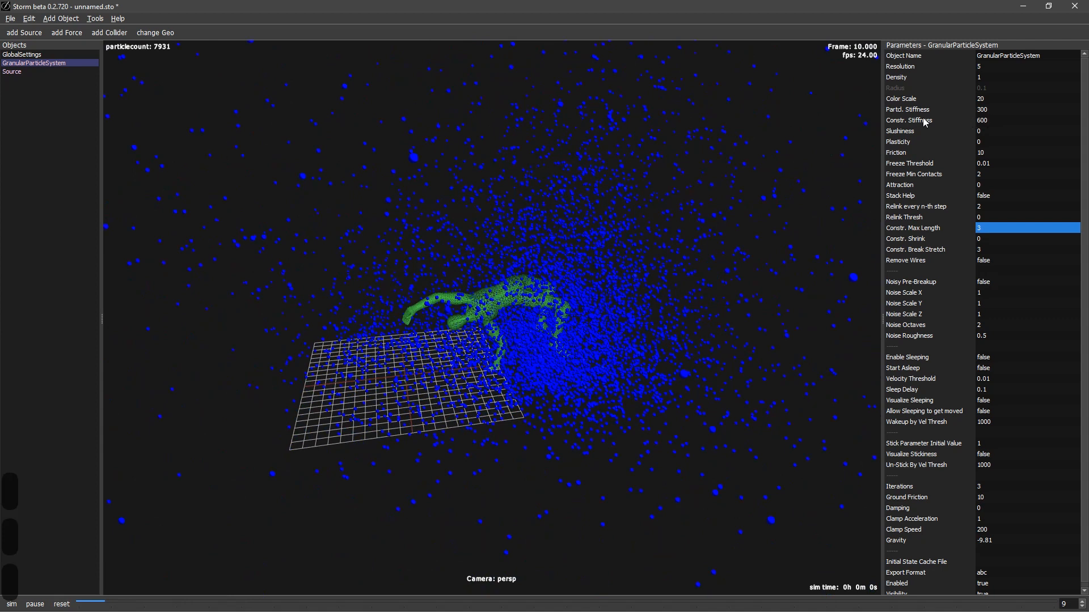
Set particle stiffness to 10 and constraint stiffness to 5 and run the simulation
click(1026, 120)
text(50)
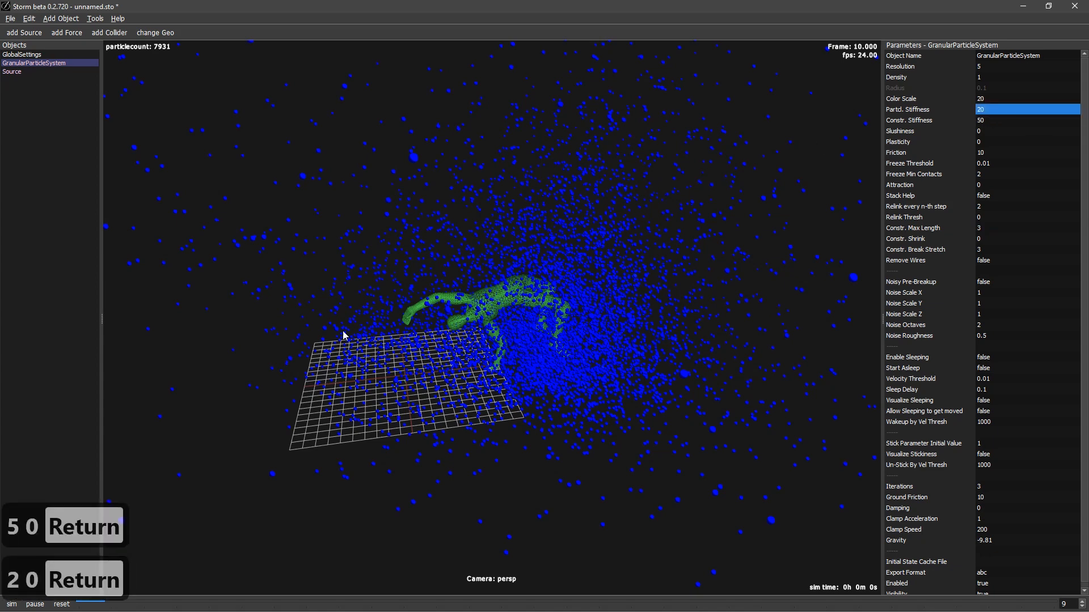
mouse_move(458, 353)
text(5)
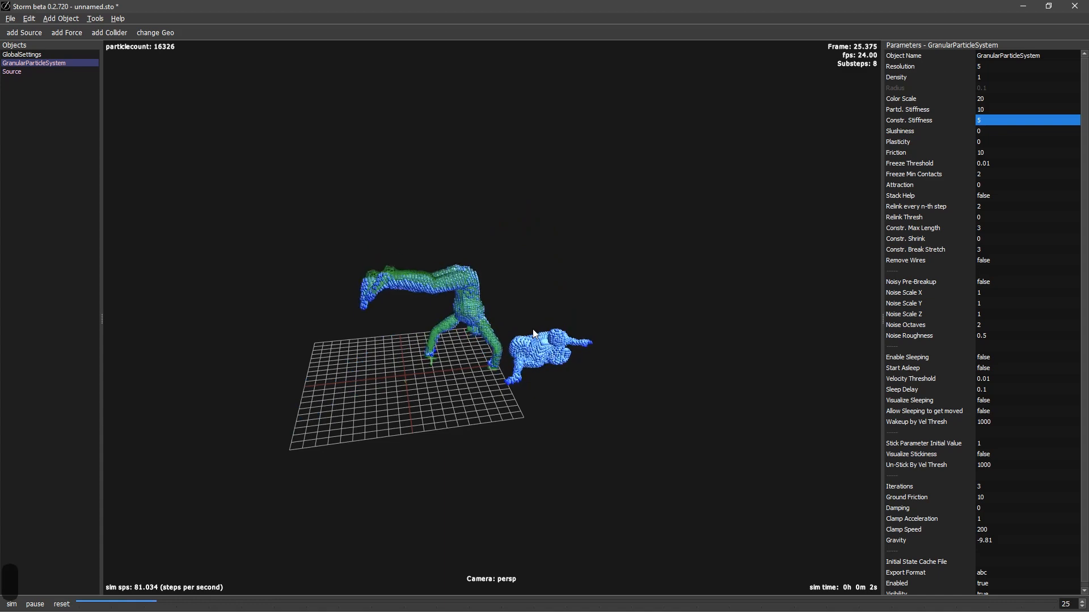
click(11, 605)
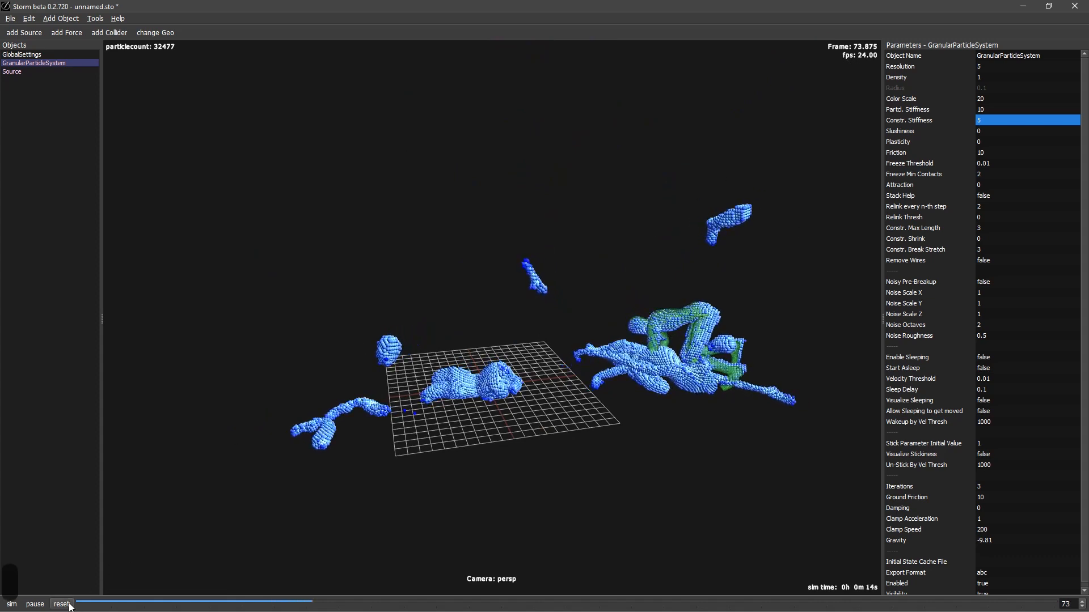
Rewind to frame 0, set constraint break stretch to 9, and rerun the simulation
click(62, 606)
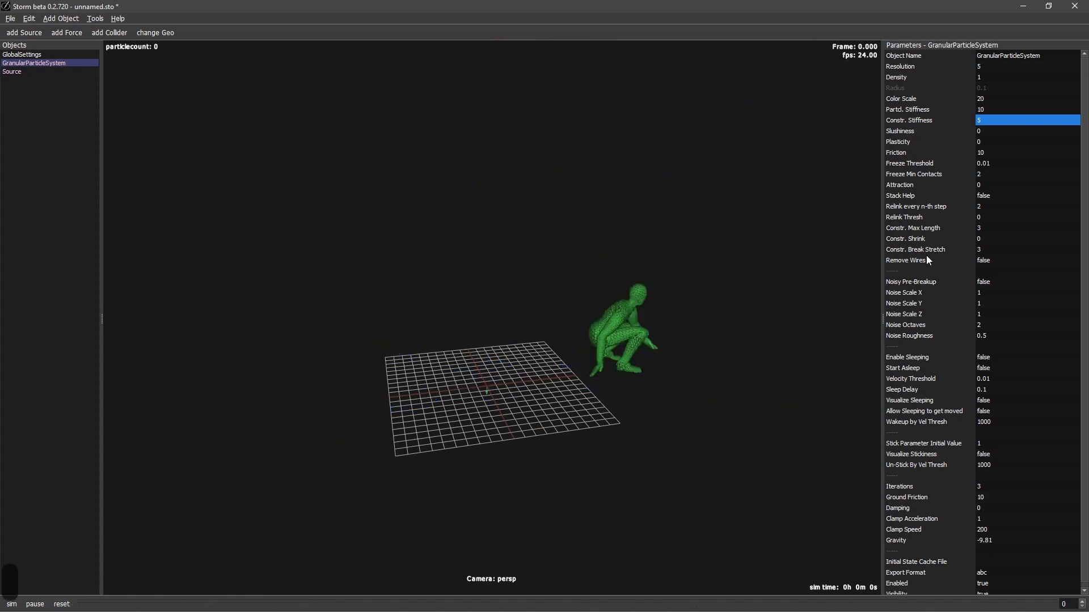
click(989, 249)
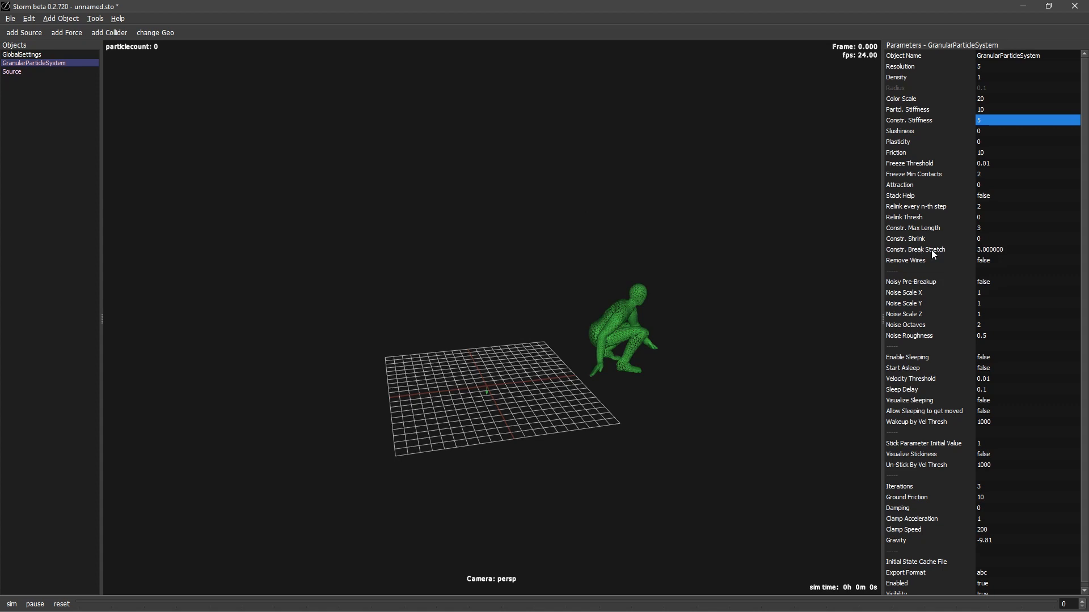
text(9)
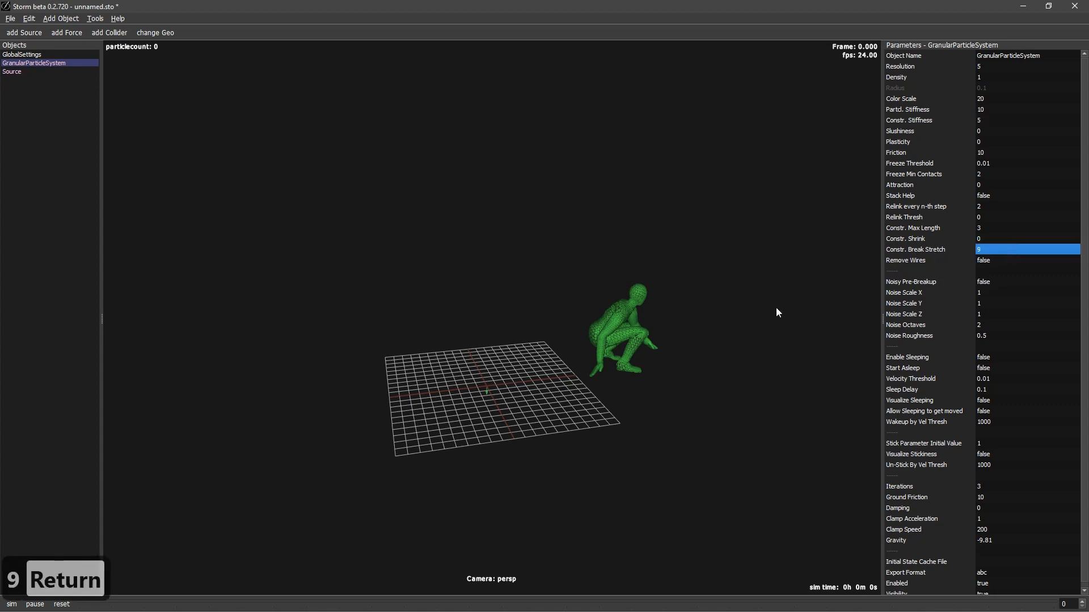
click(11, 606)
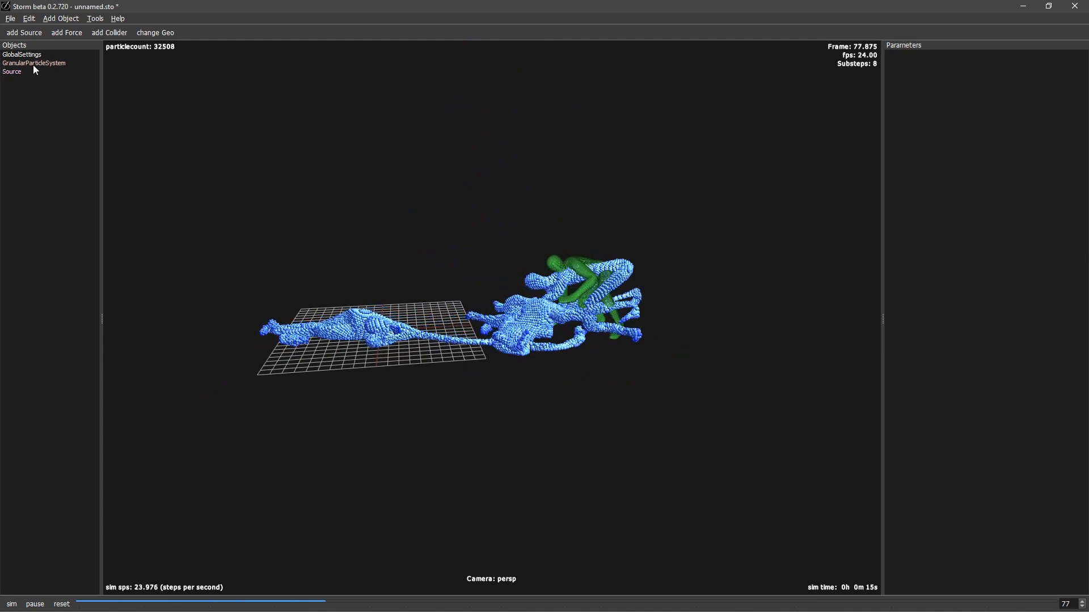
Show the GranularParticleSystem settings and read the Plasticity tooltip while simulating
click(33, 64)
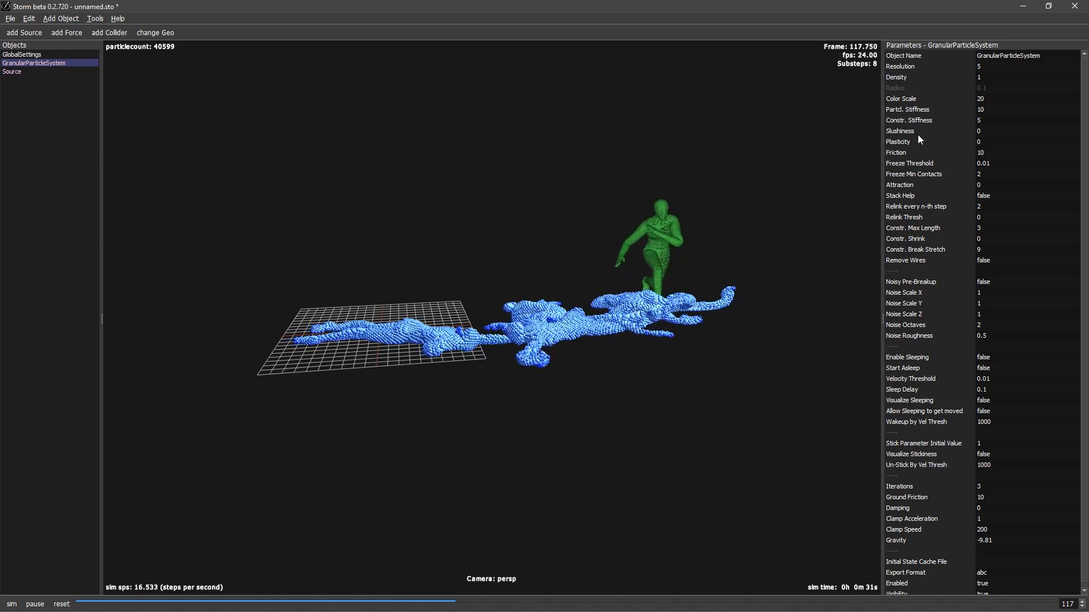
mouse_move(915, 143)
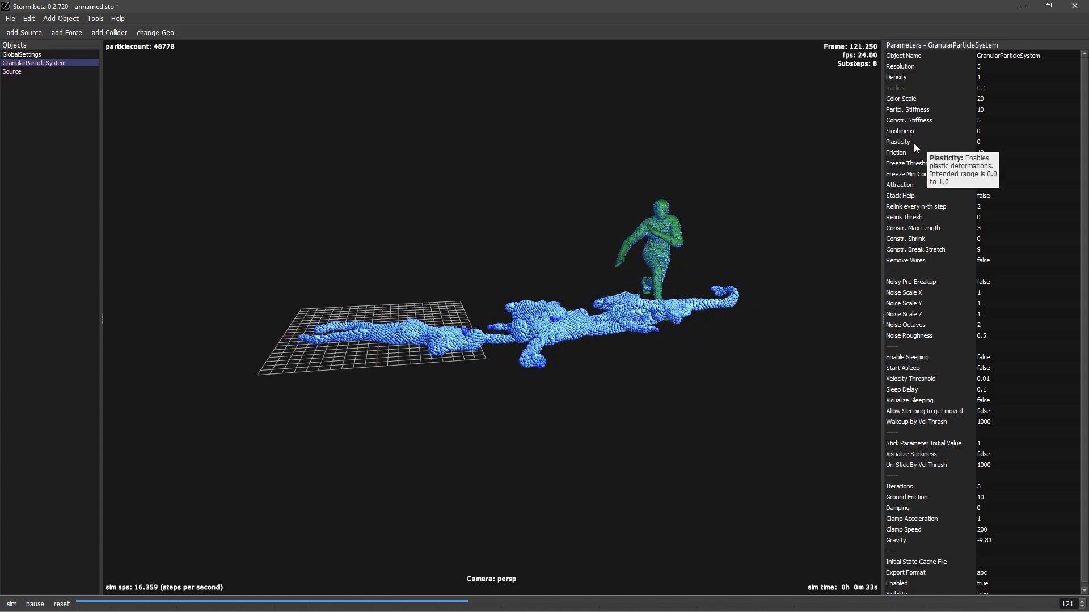